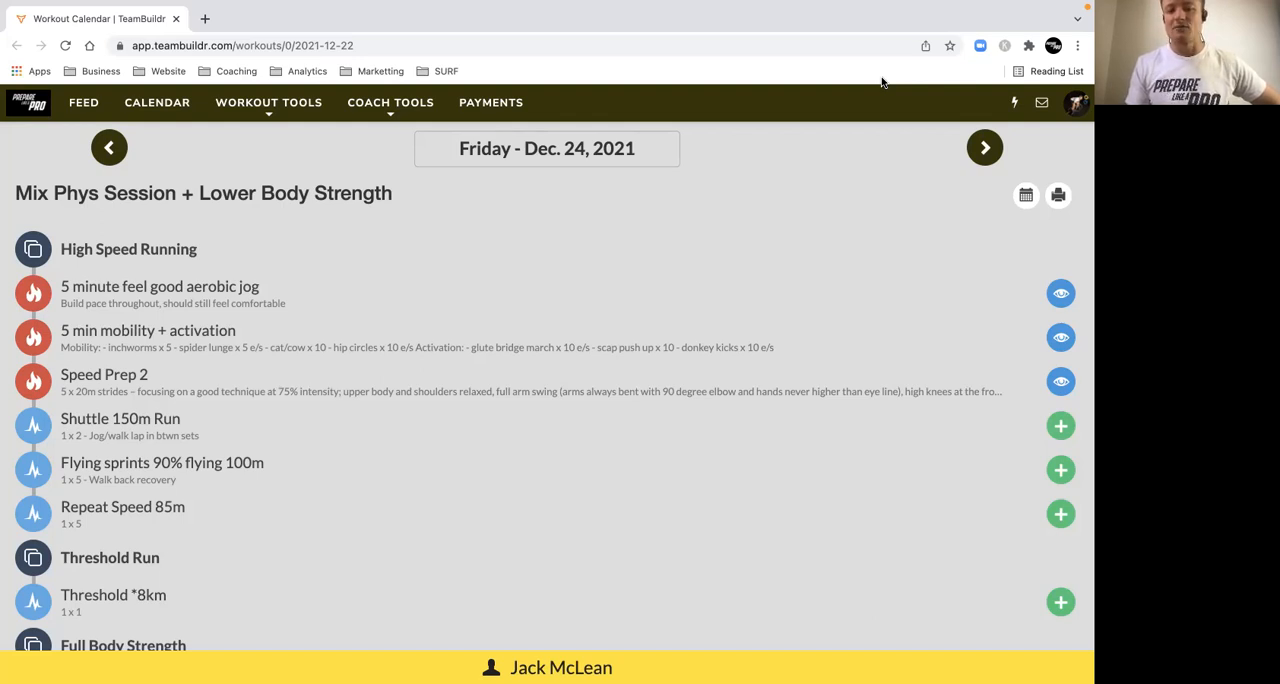
mouse_move(834, 32)
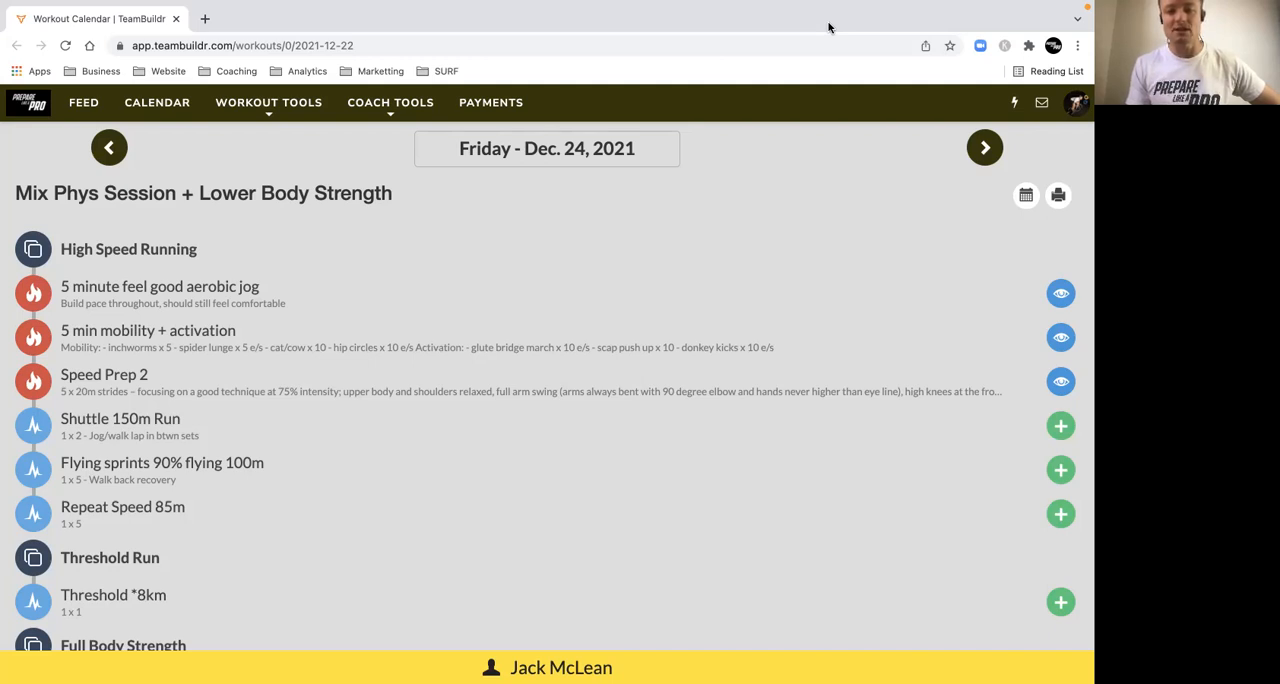
mouse_move(848, 236)
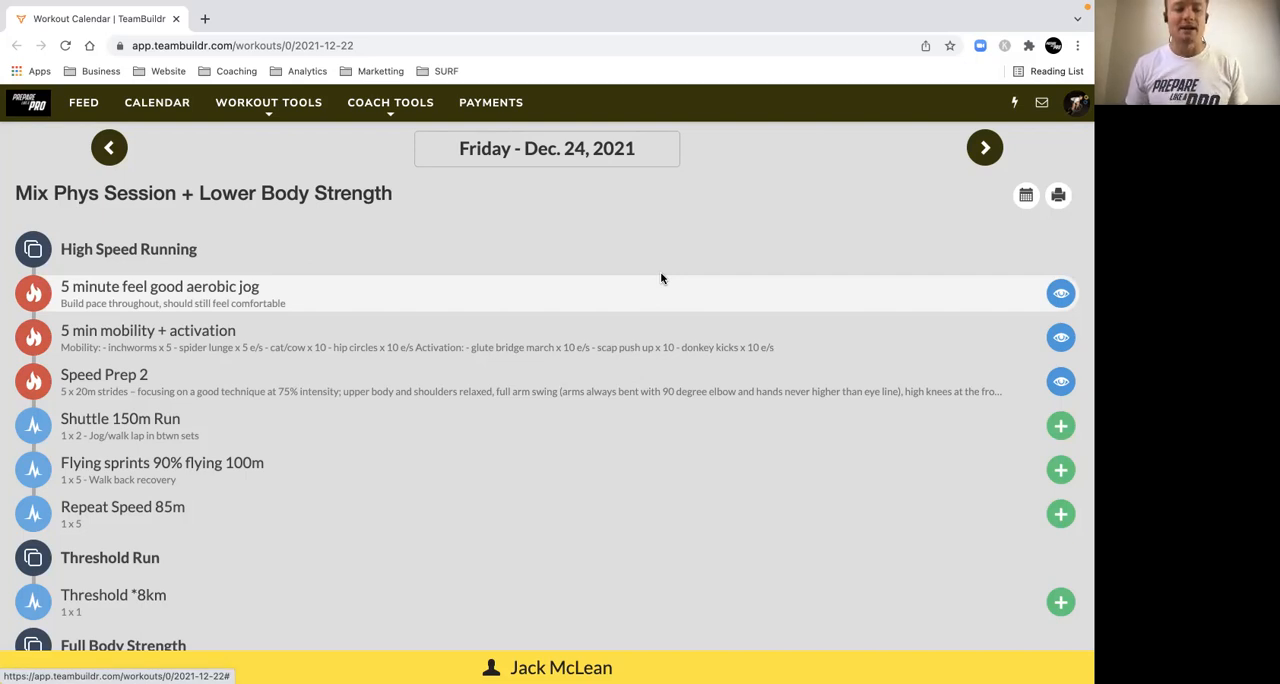
mouse_move(212, 212)
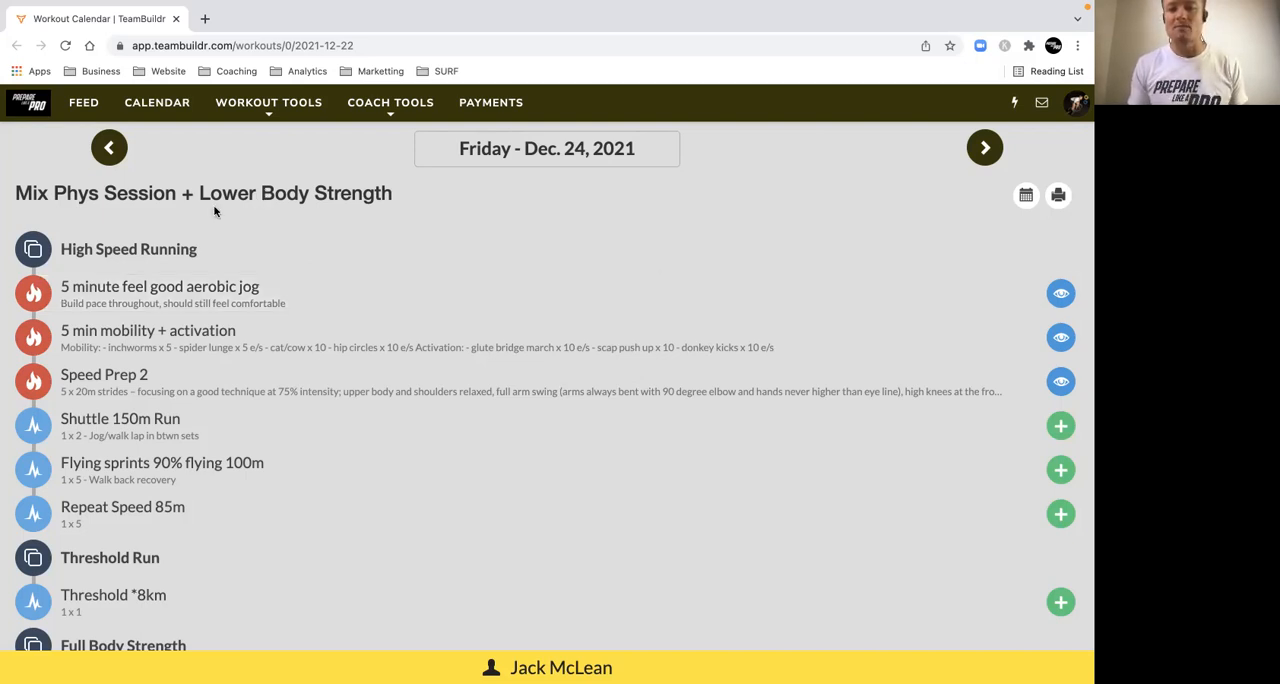
Step: Scroll down the Dec. 24 workout list toward the High Speed Running warm-up
scroll("down", 3)
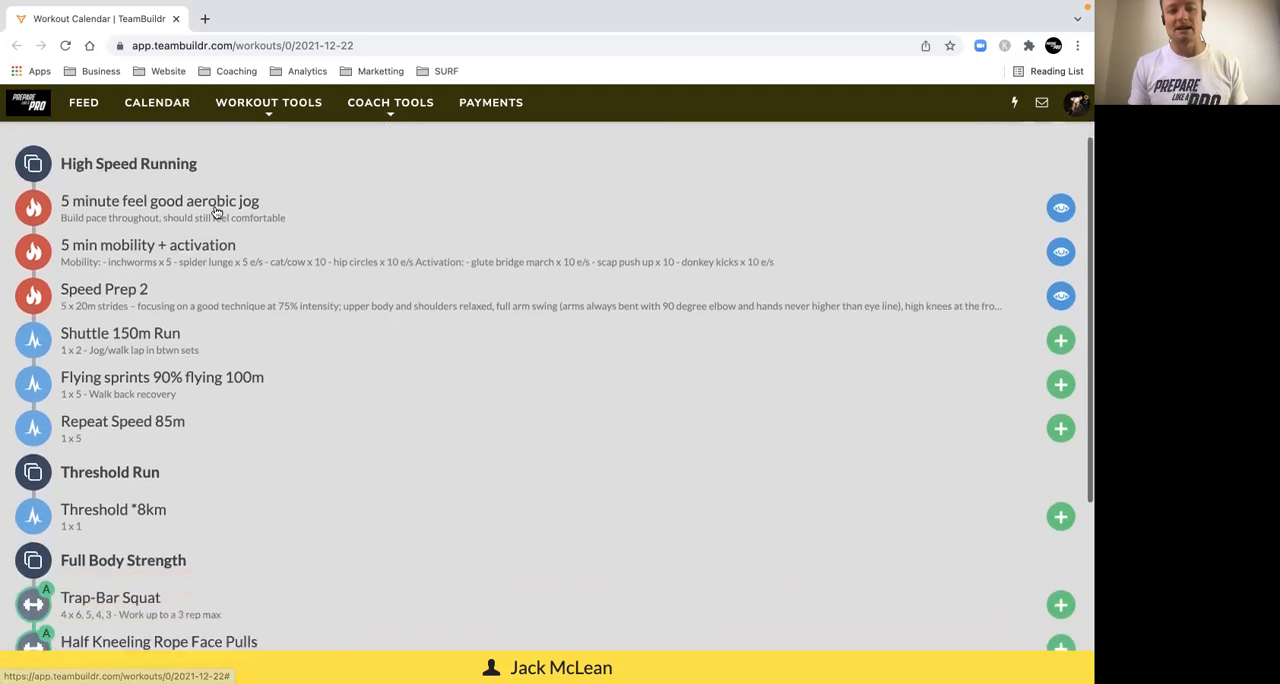
scroll("down", 3)
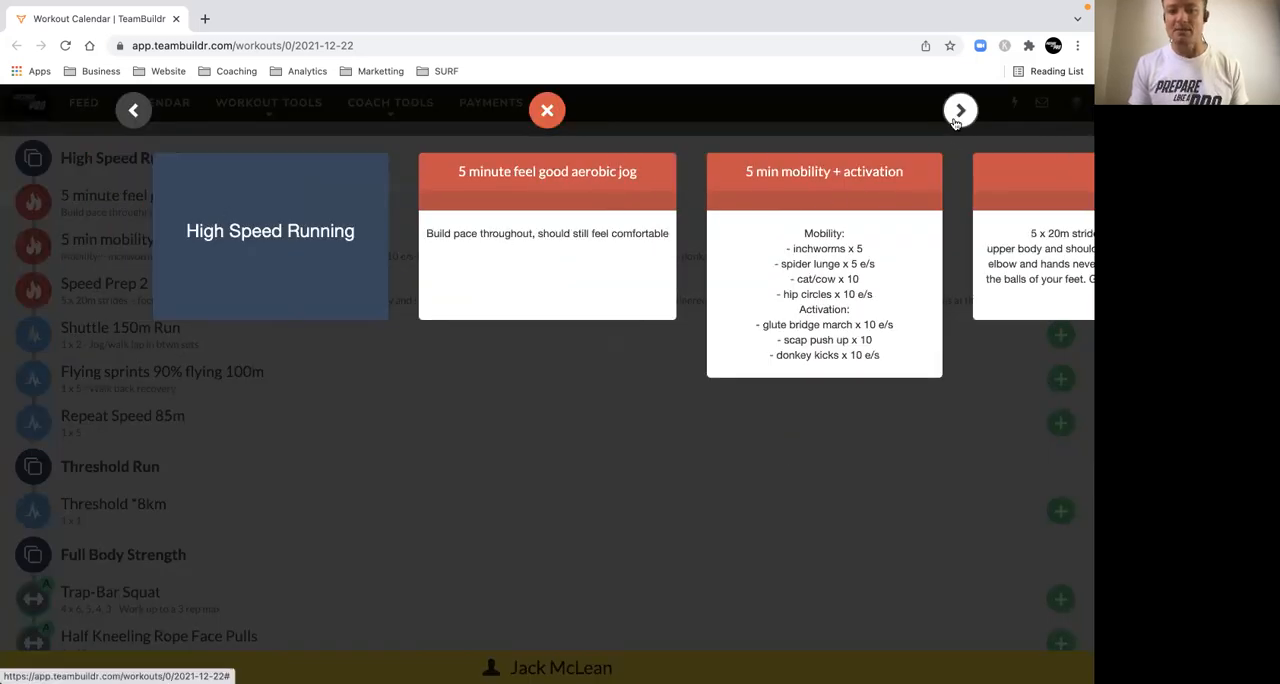
Step: Advance past the mobility drills until the Speed Prep 2 card is current
left_click(960, 110)
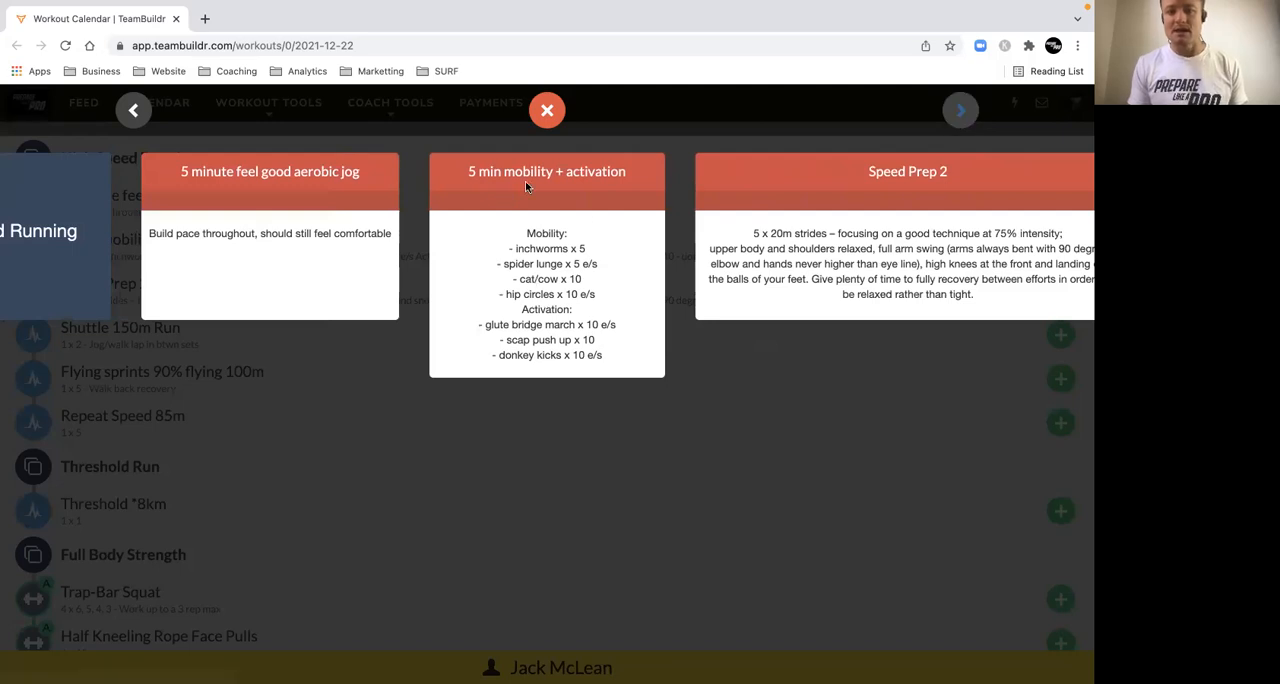
mouse_move(564, 284)
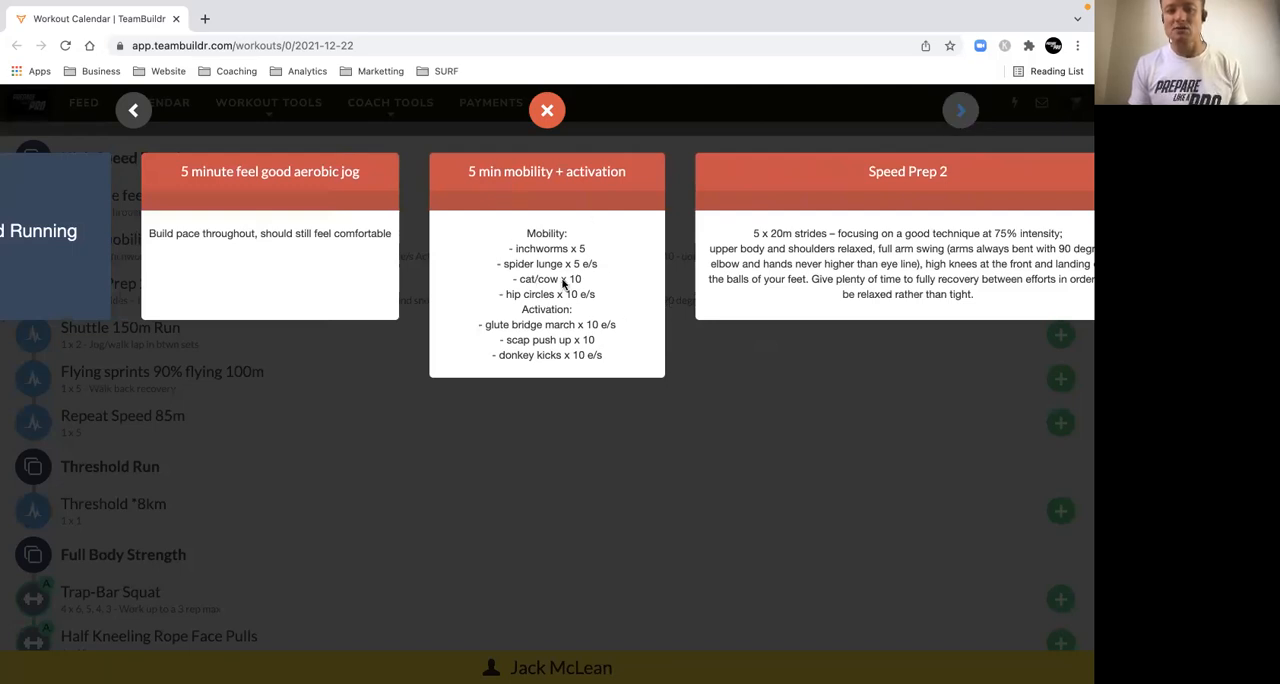
mouse_move(582, 264)
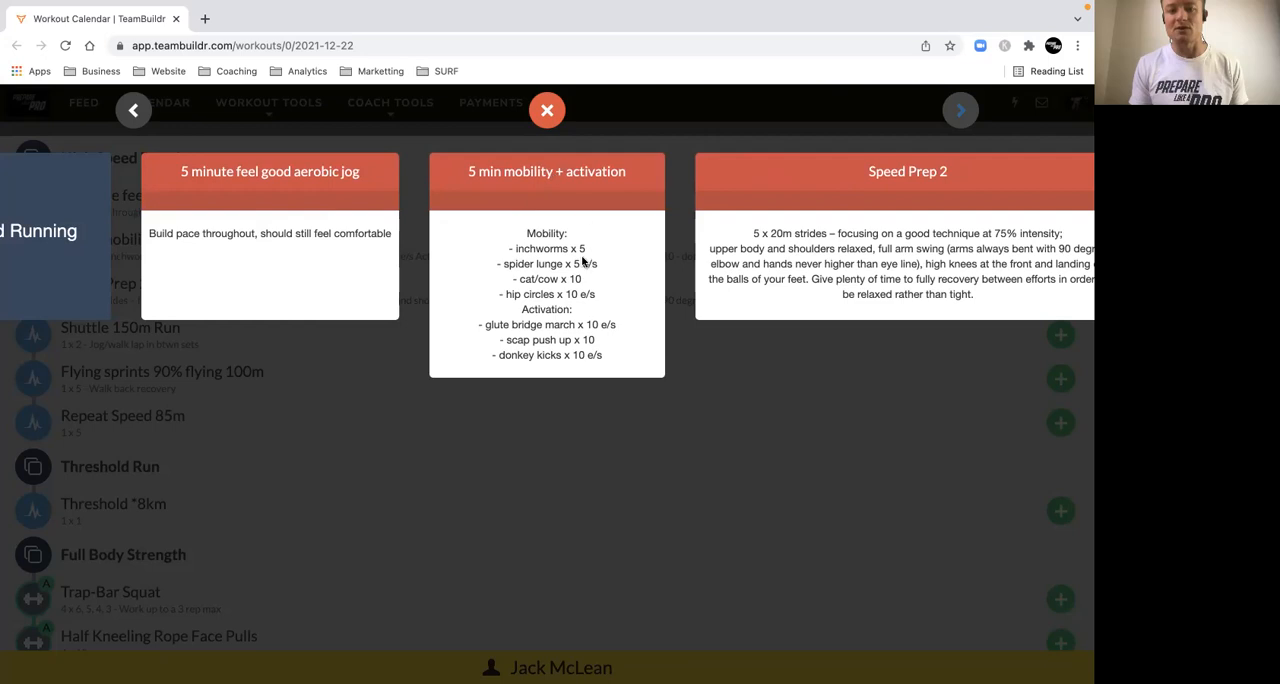
mouse_move(326, 192)
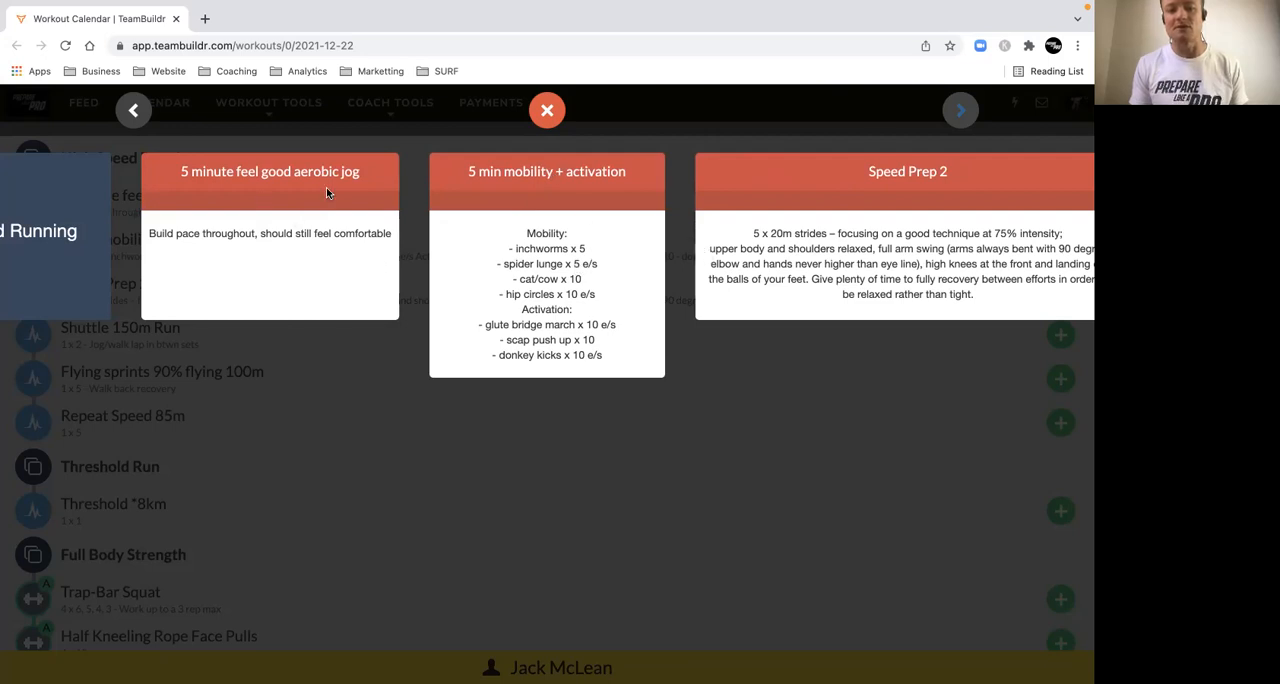
mouse_move(548, 280)
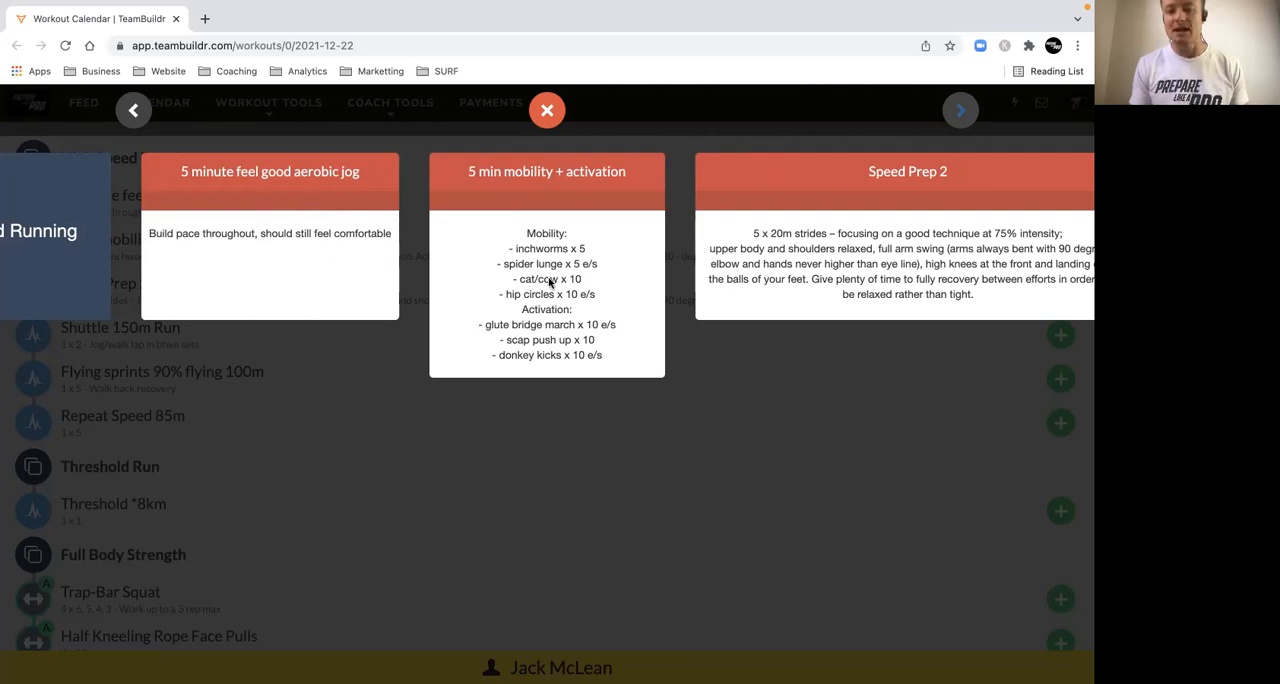
left_click(960, 110)
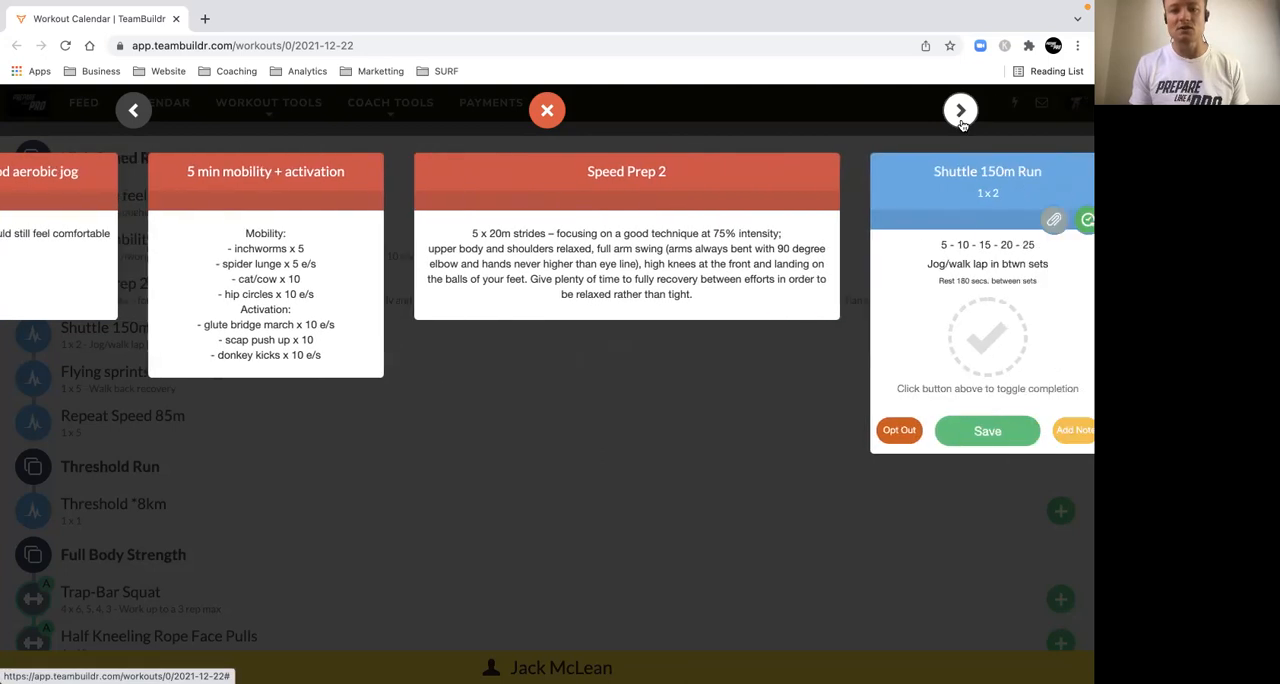
left_click(960, 110)
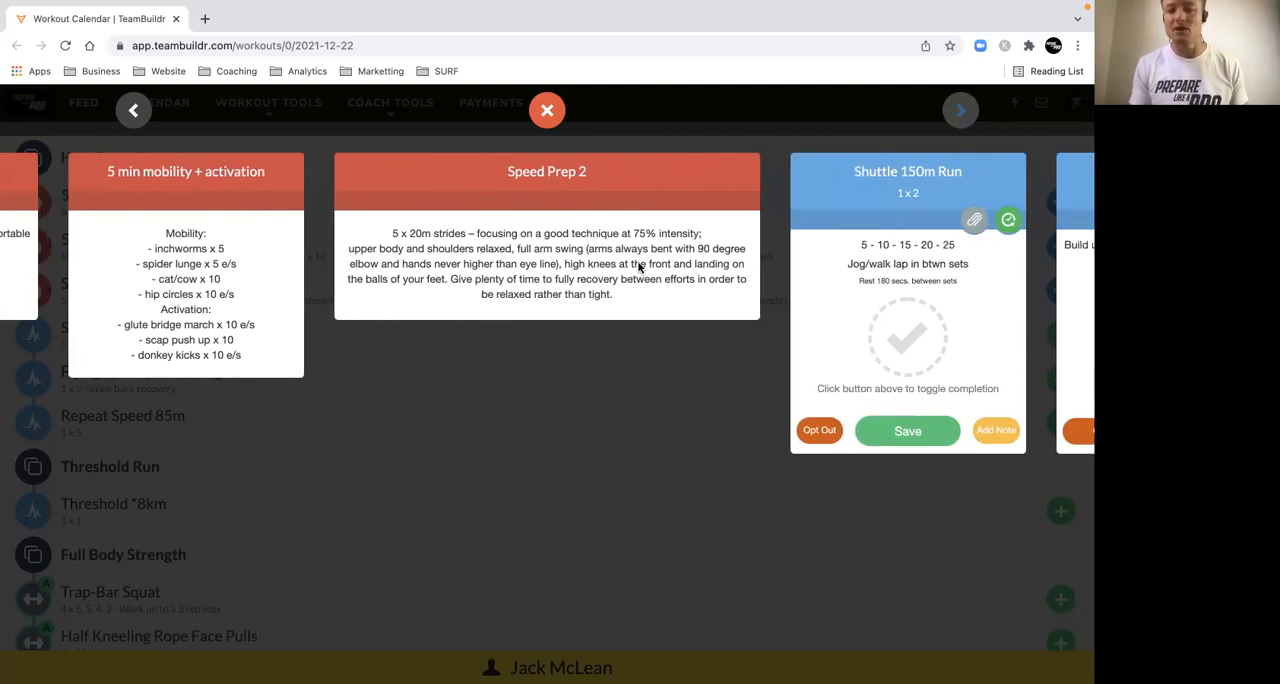
mouse_move(220, 356)
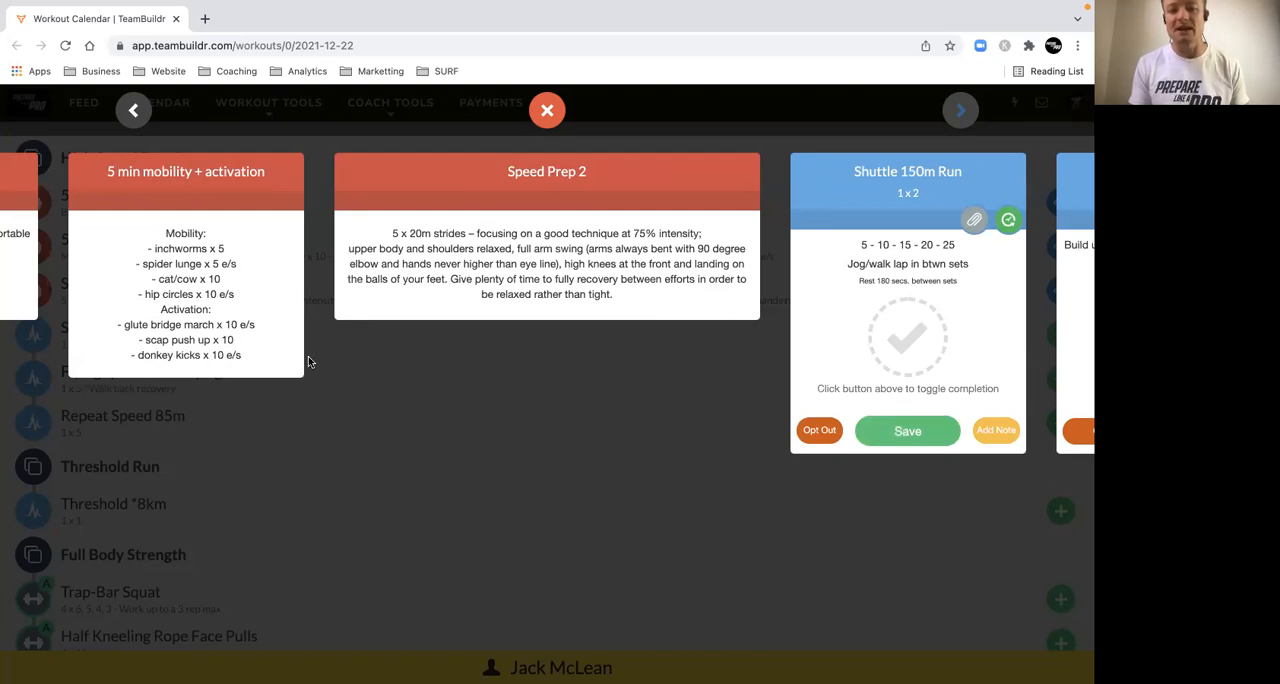
mouse_move(558, 190)
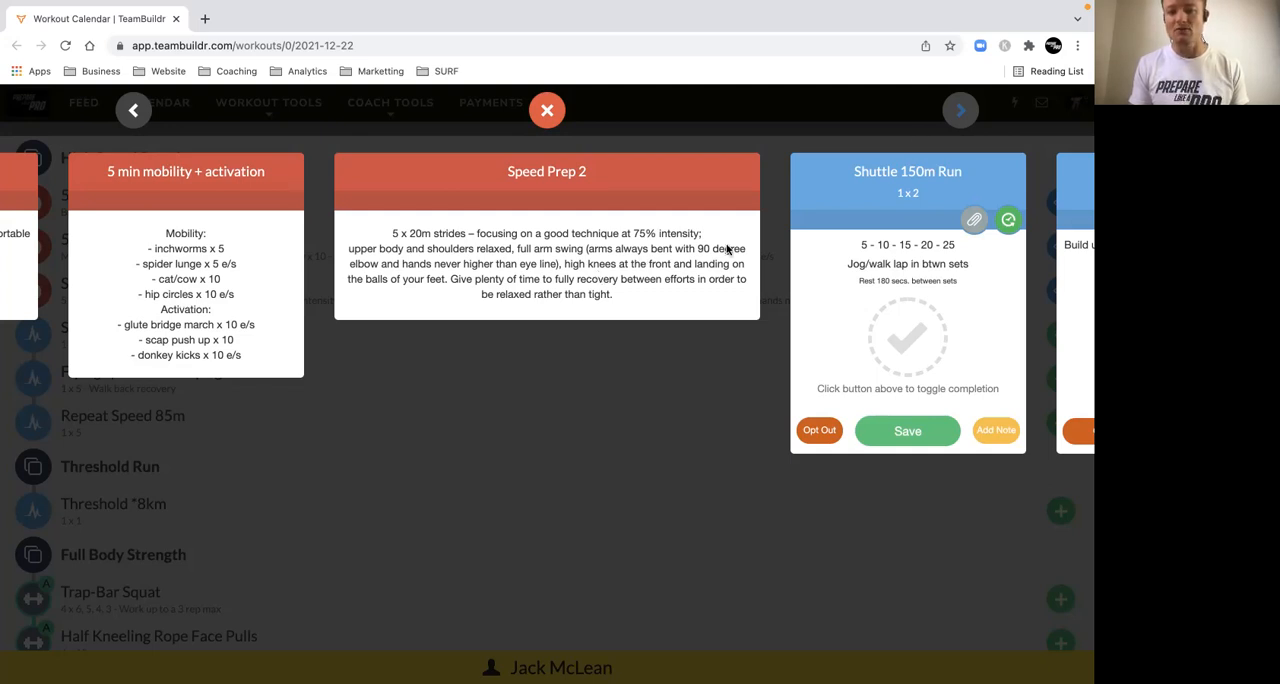
Step: Advance one card so the Shuttle 150m Run is current
left_click(960, 110)
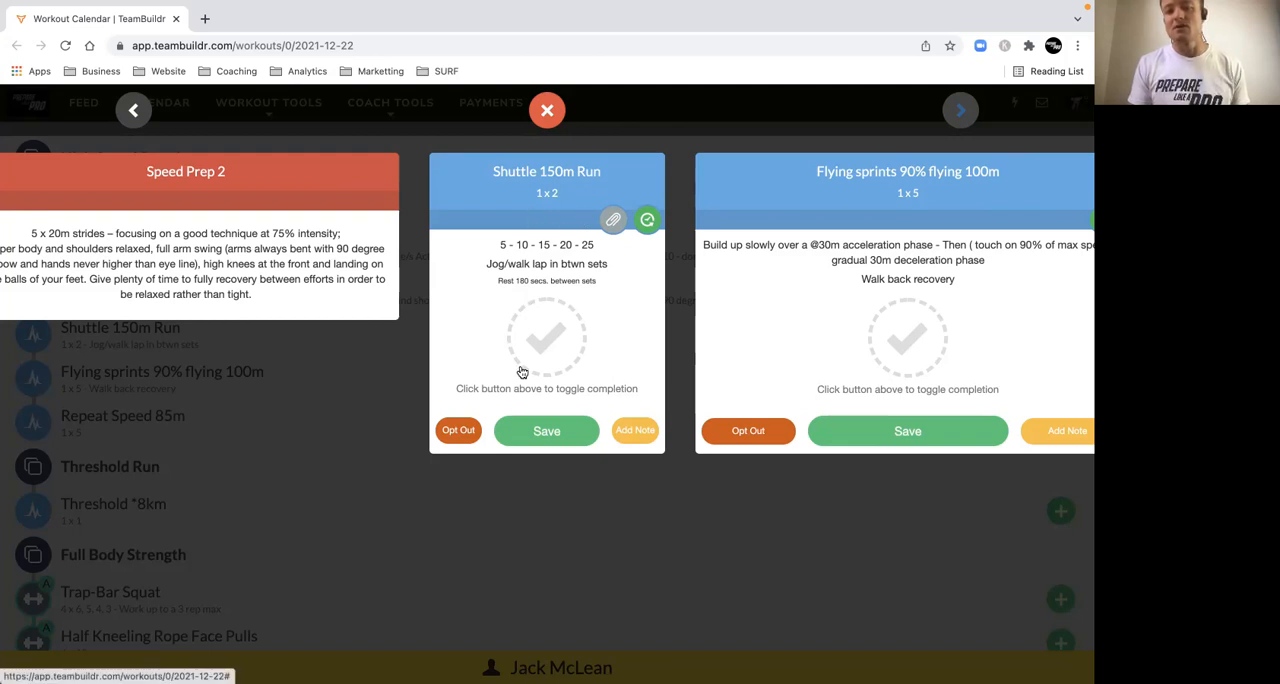
mouse_move(536, 216)
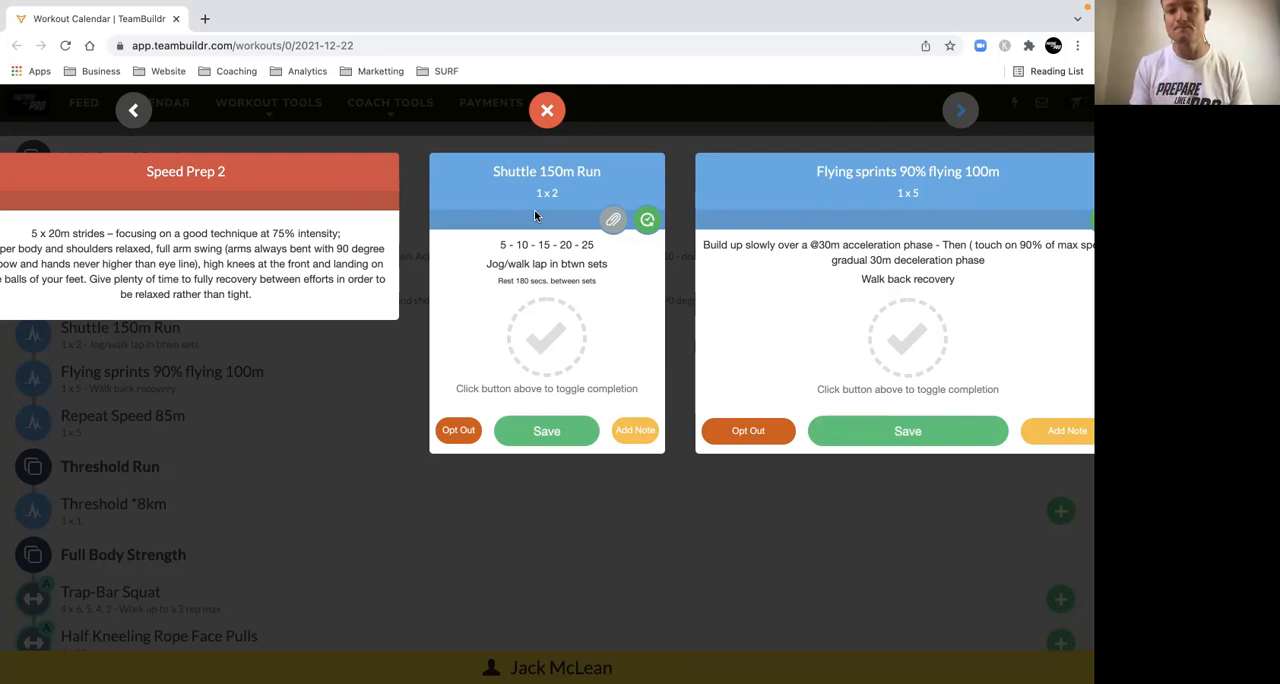
Step: Advance one card to the Flying sprints 90% flying 100m with its acceleration notes
left_click(960, 110)
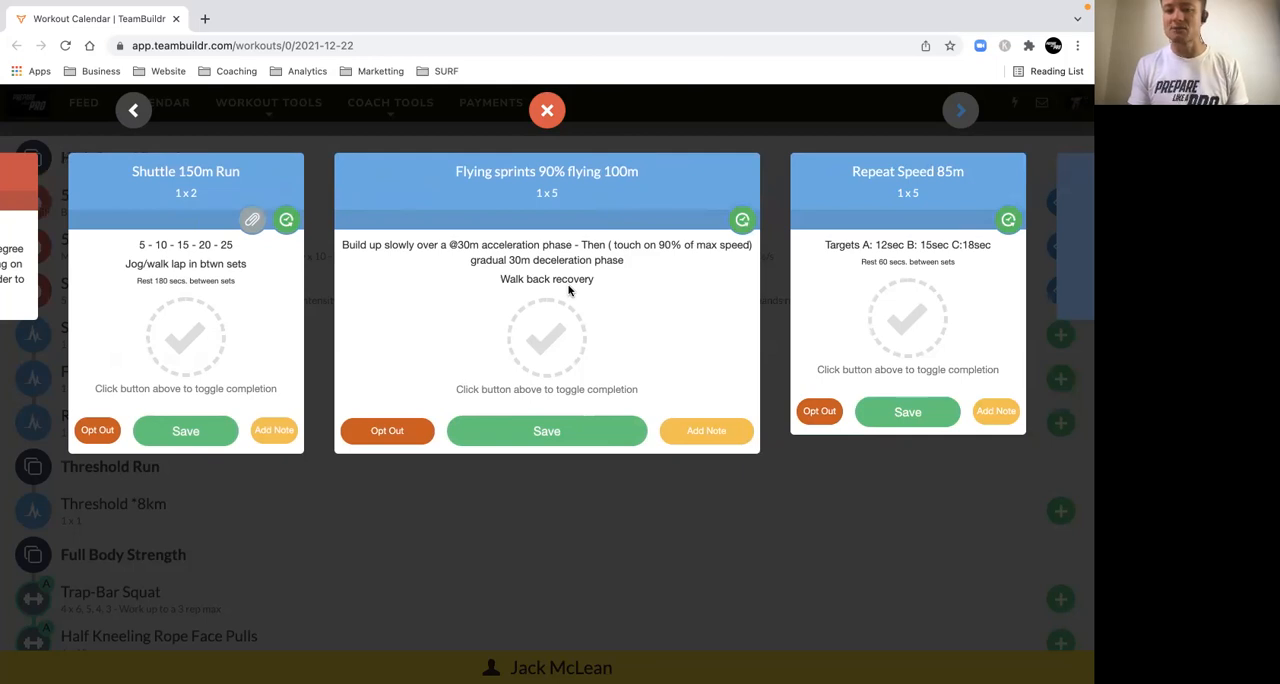
mouse_move(542, 188)
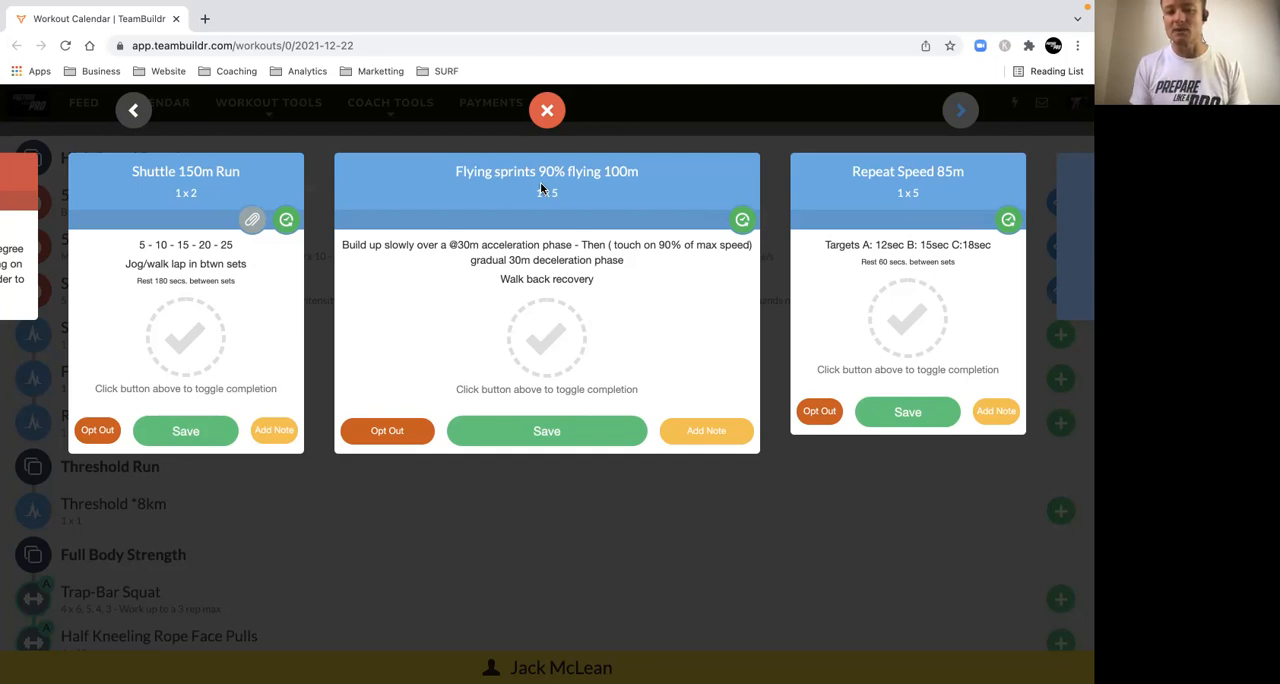
mouse_move(576, 200)
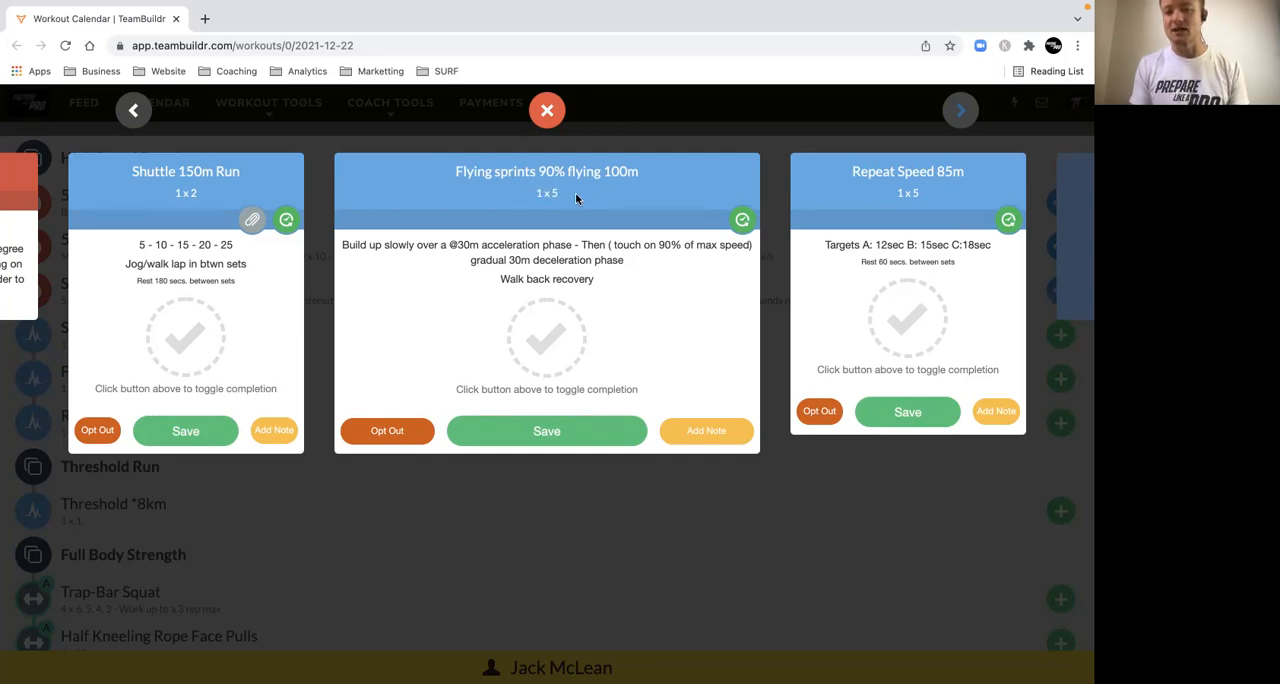
mouse_move(474, 244)
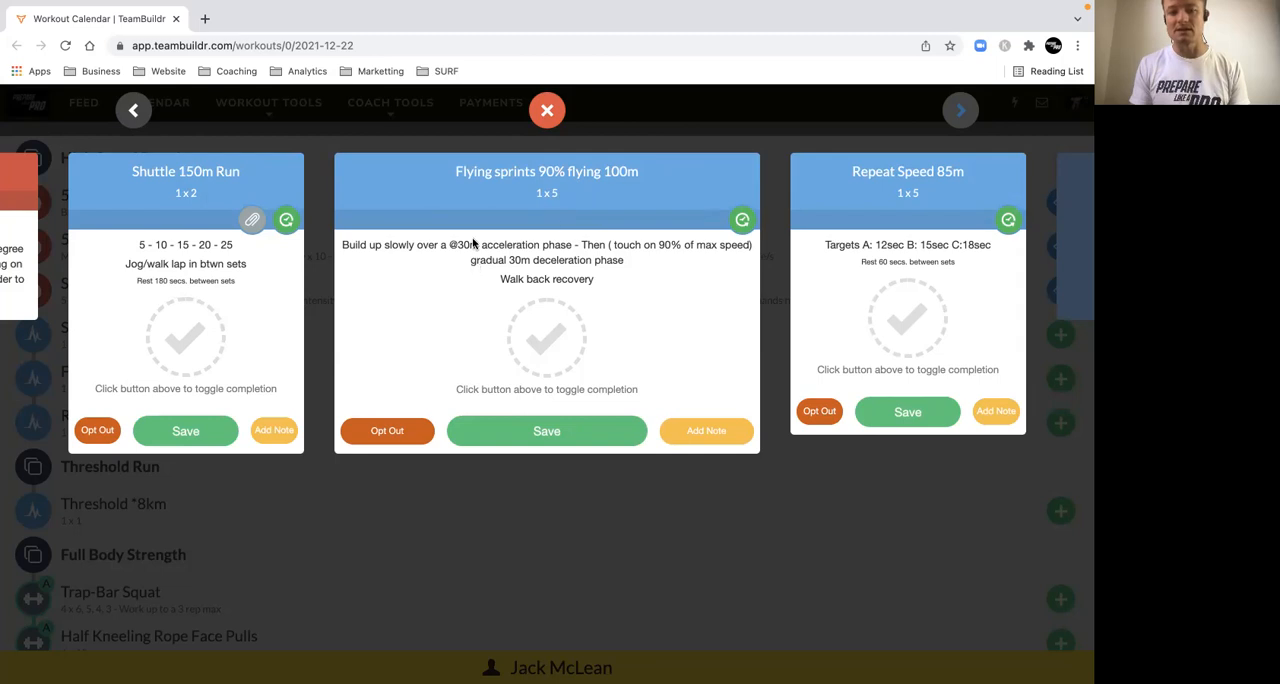
mouse_move(458, 252)
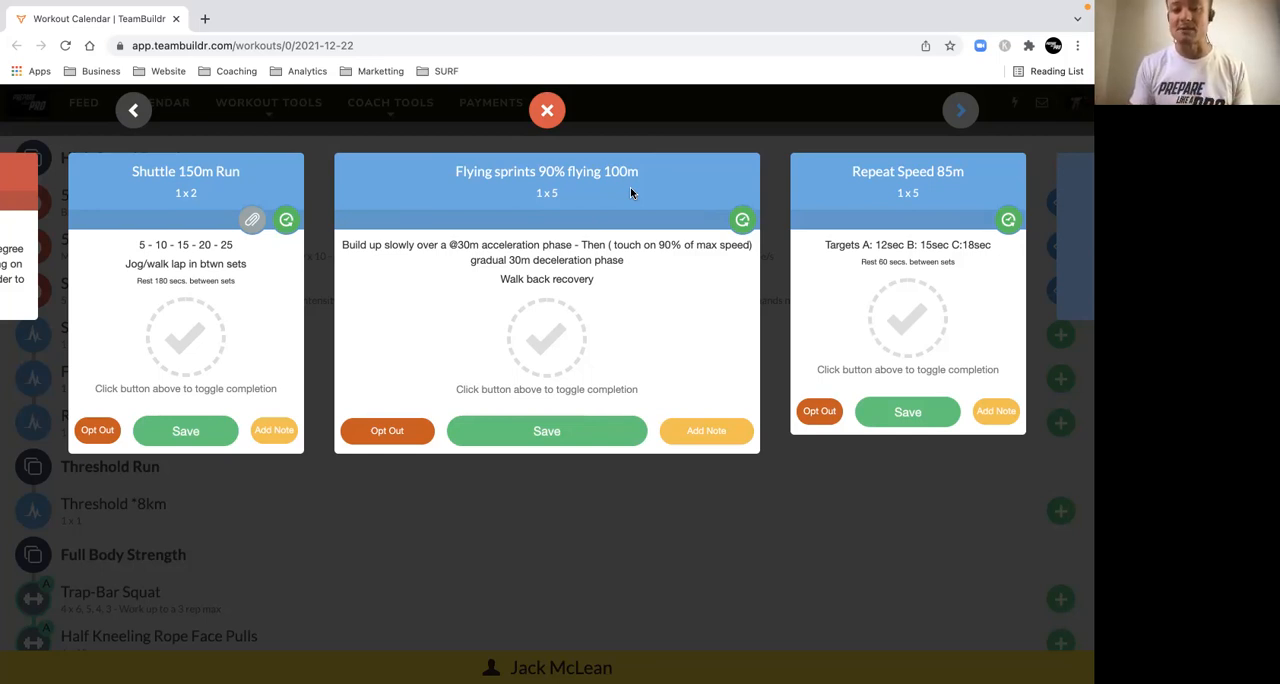
mouse_move(650, 298)
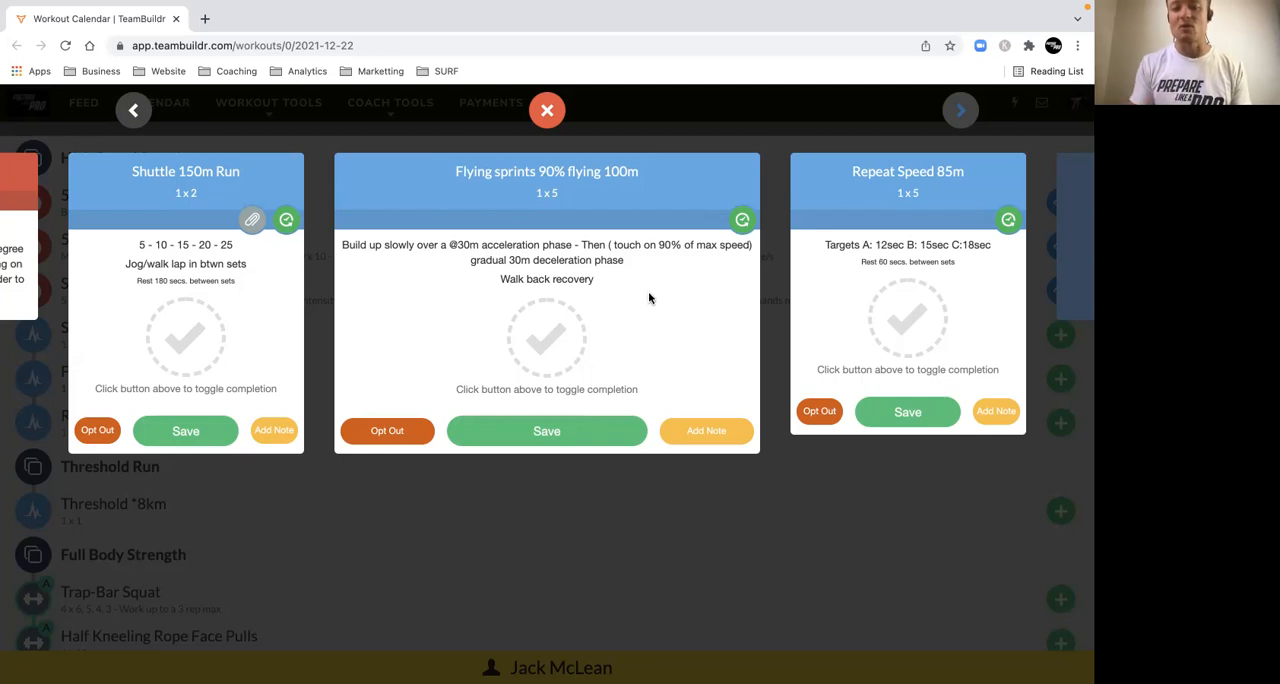
mouse_move(968, 184)
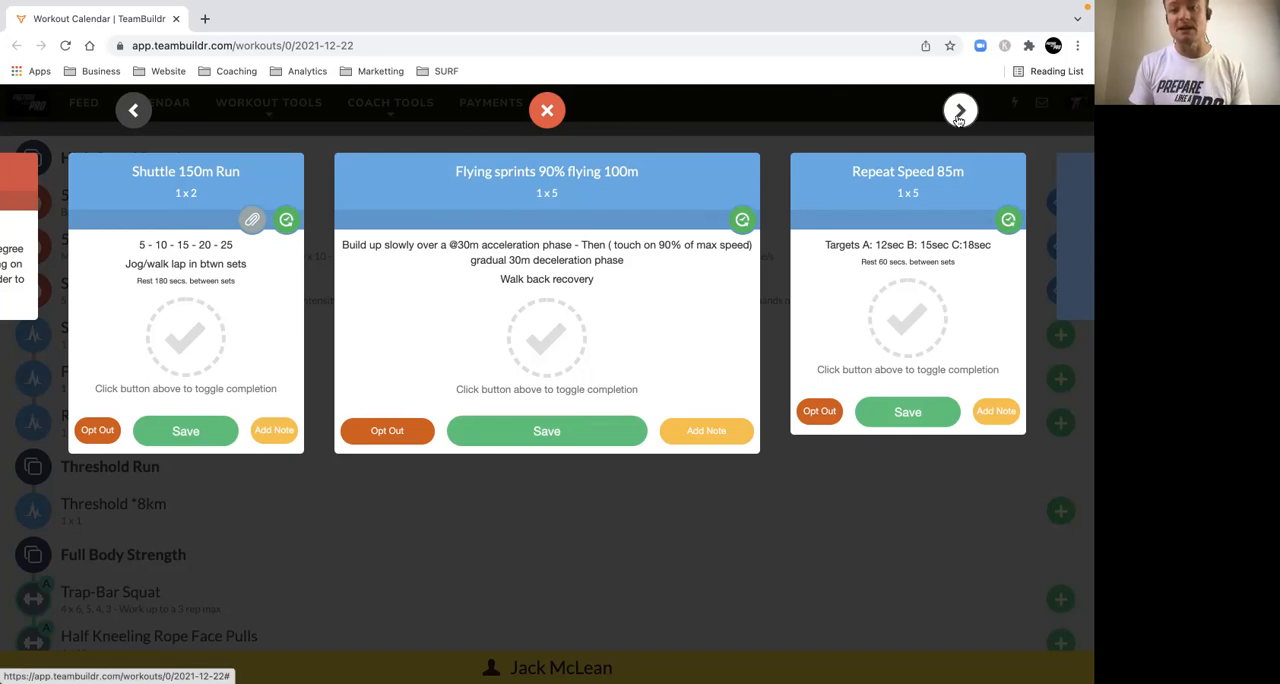
Step: Advance to the Repeat Speed 85m card showing its A, B and C target times
left_click(960, 110)
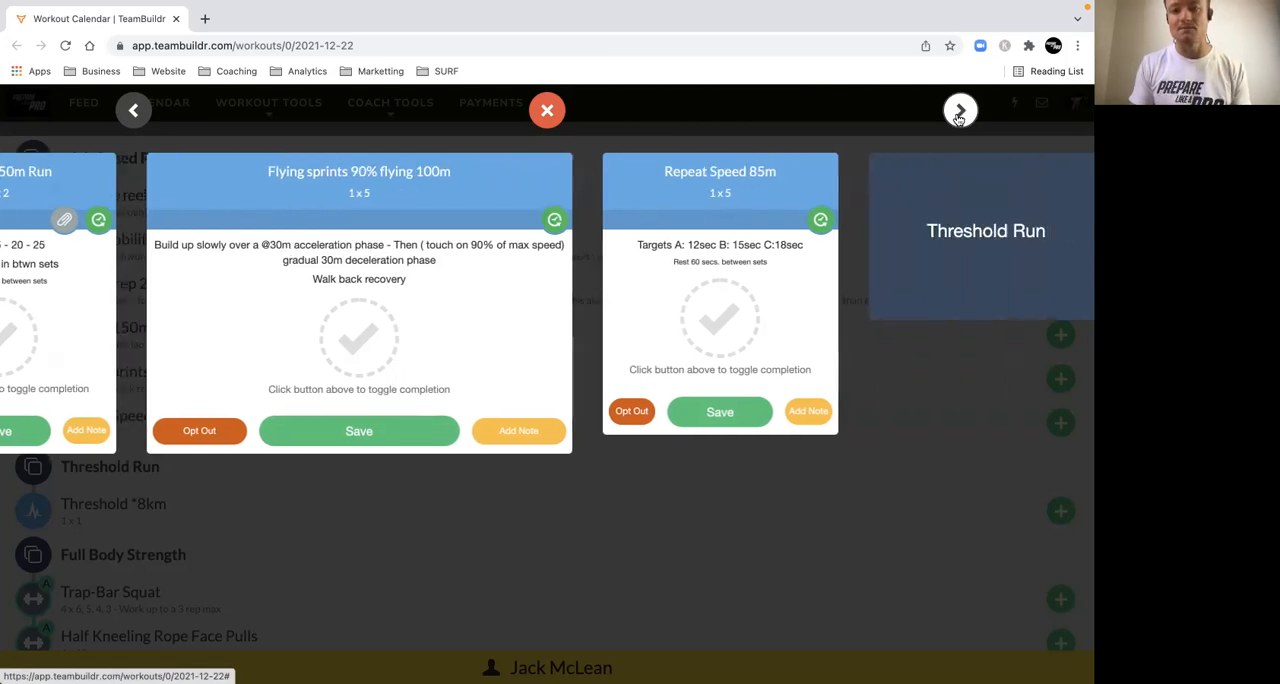
left_click(960, 110)
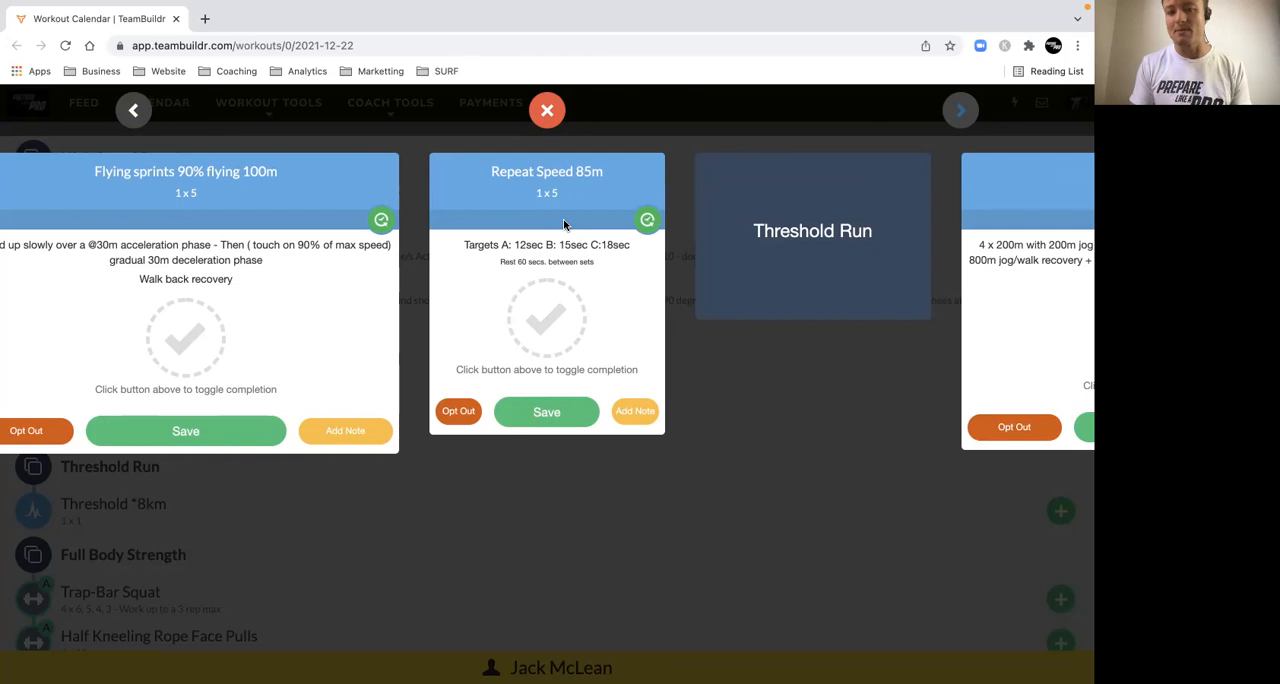
mouse_move(560, 252)
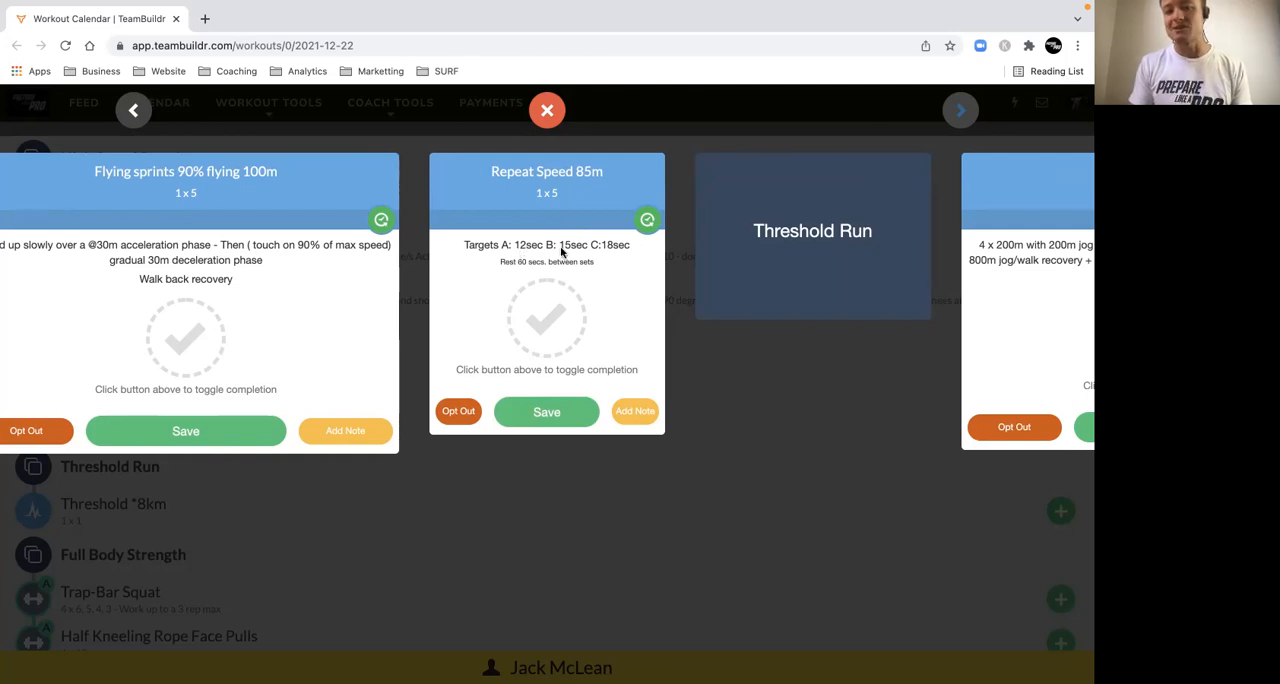
mouse_move(564, 236)
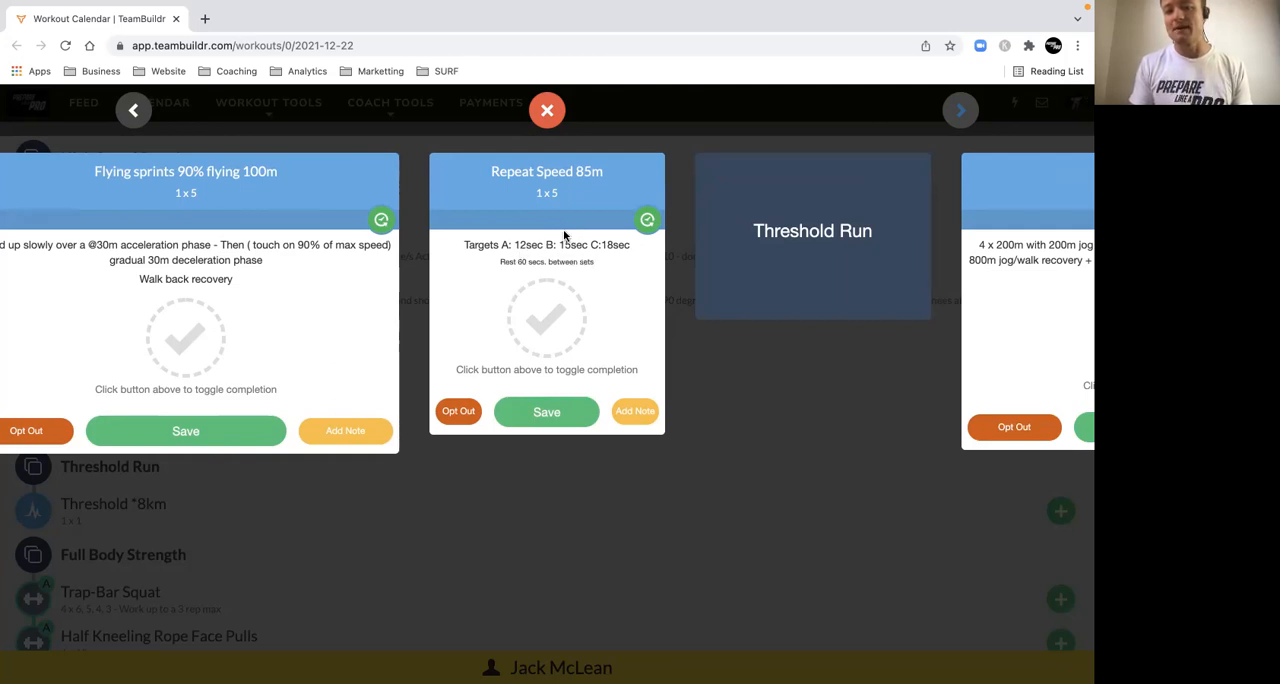
mouse_move(536, 312)
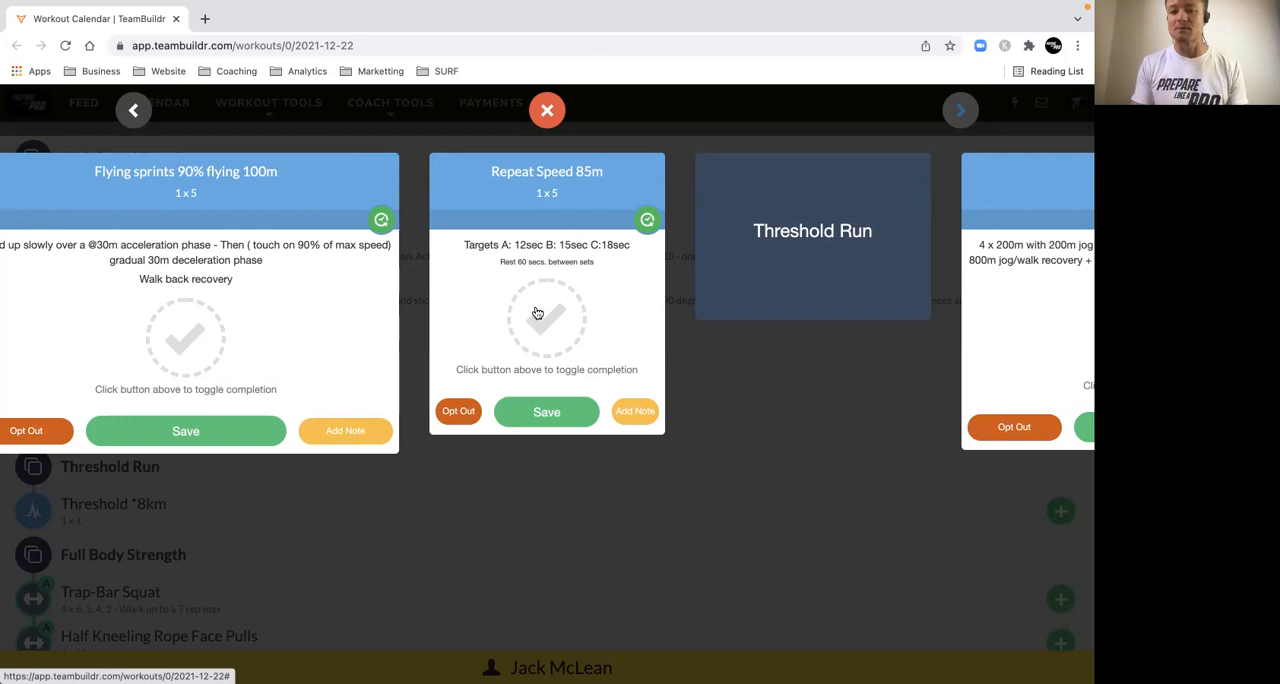
mouse_move(756, 264)
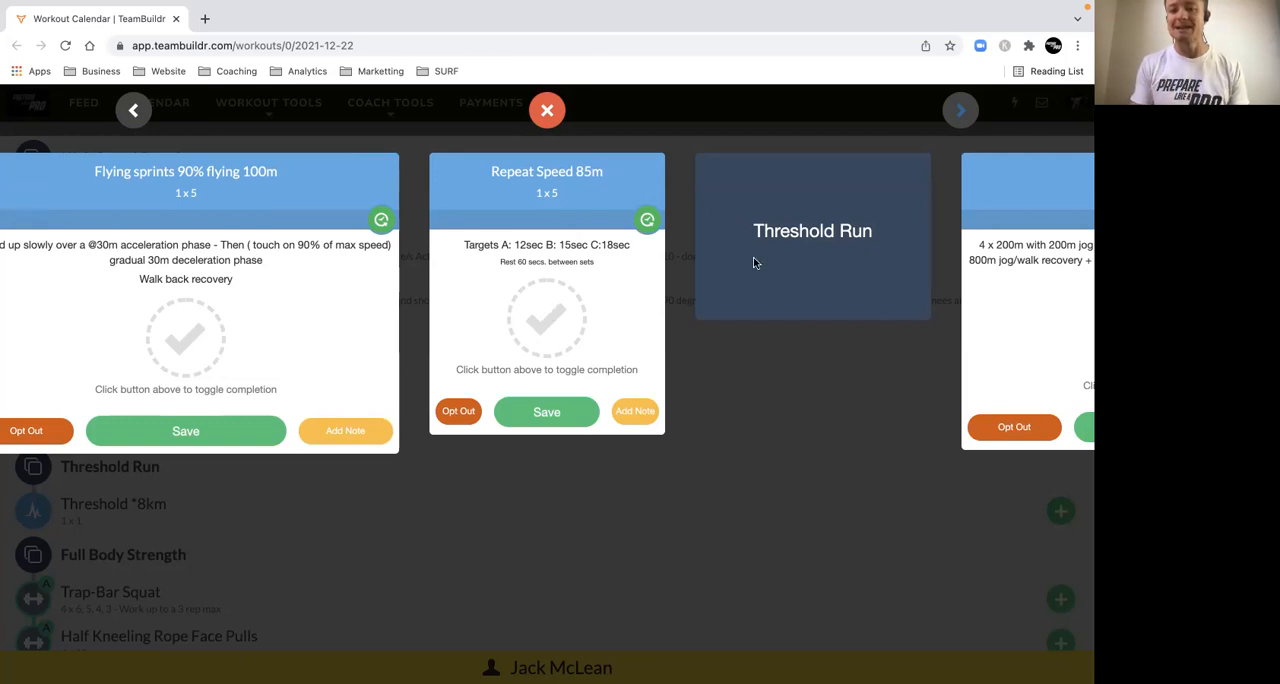
mouse_move(960, 110)
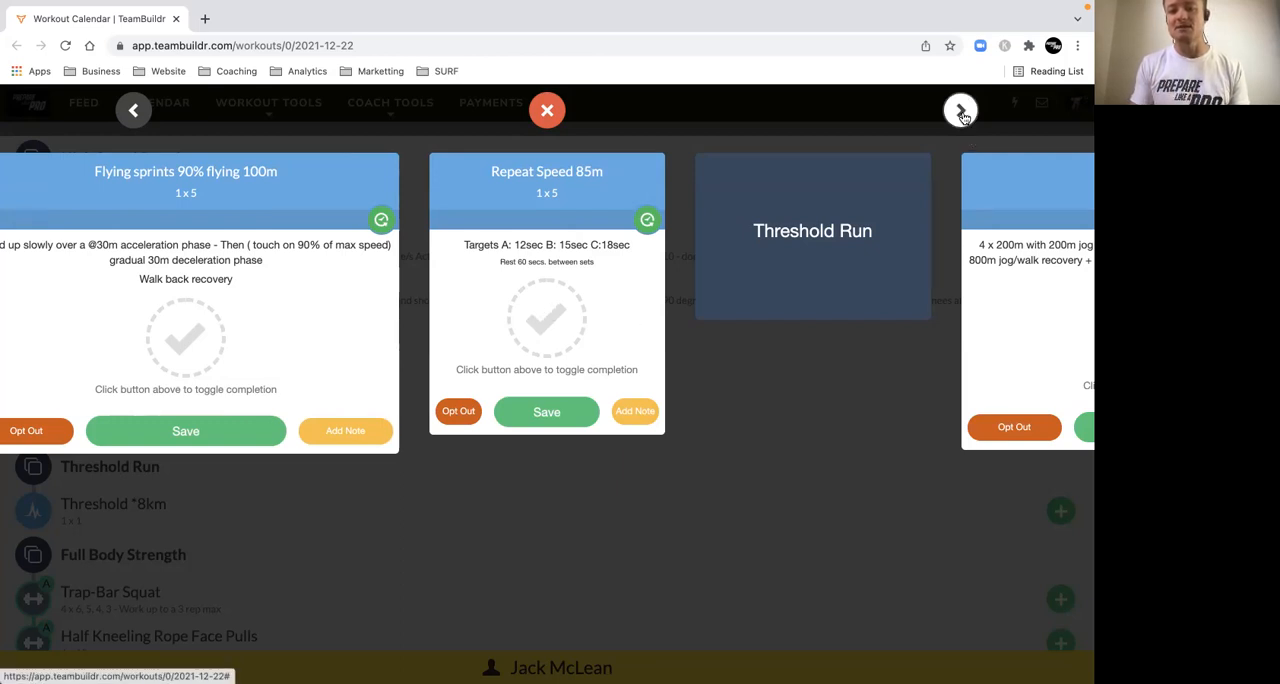
Step: Advance past the Threshold Run heading to the Threshold 8km card with its 200m/400m/800m intervals
left_click(960, 110)
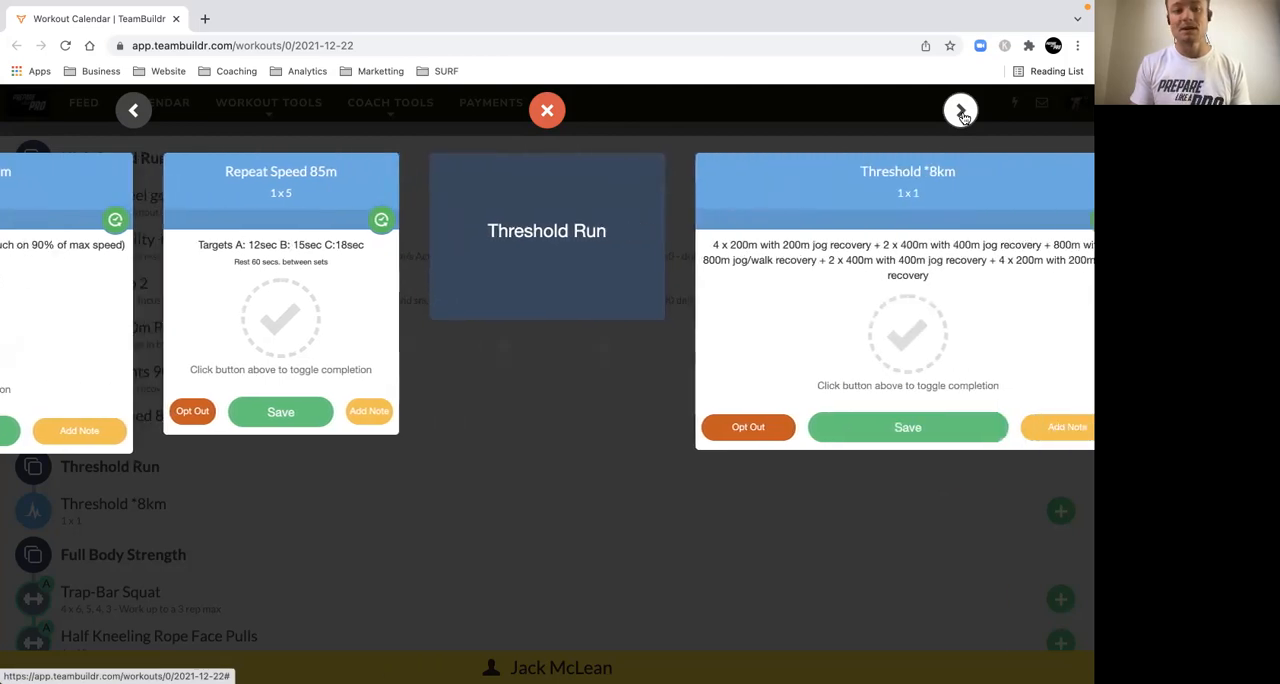
left_click(960, 110)
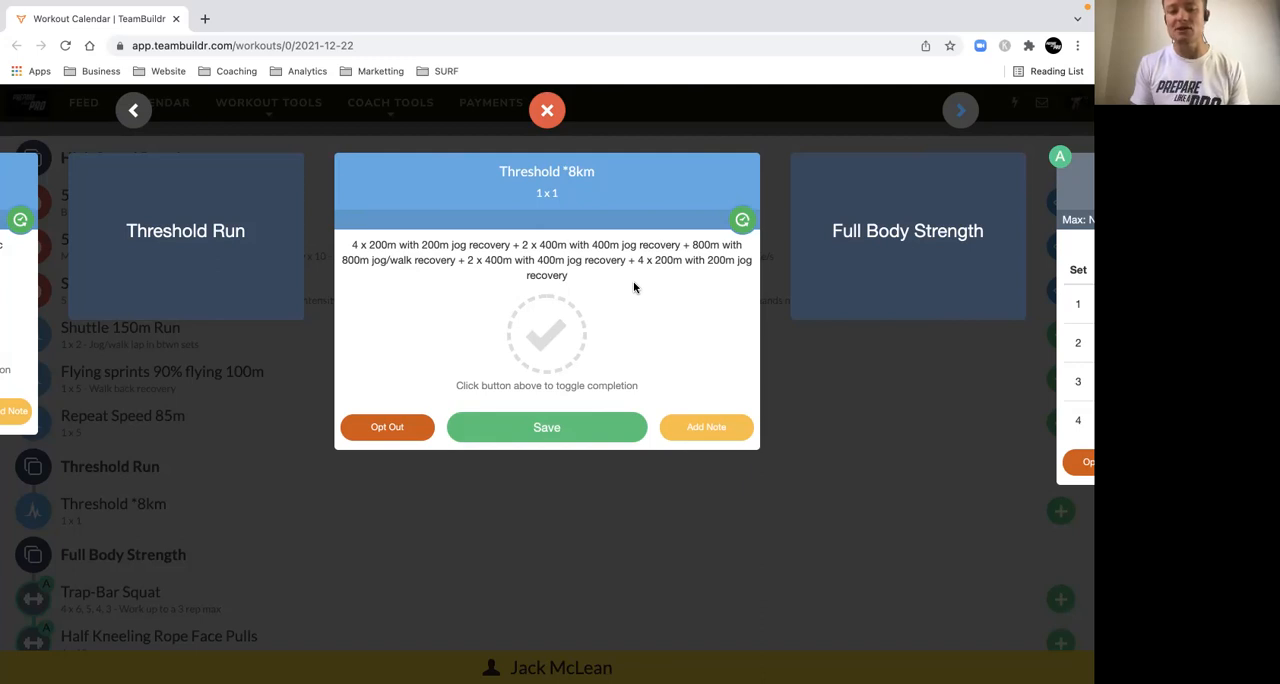
mouse_move(600, 300)
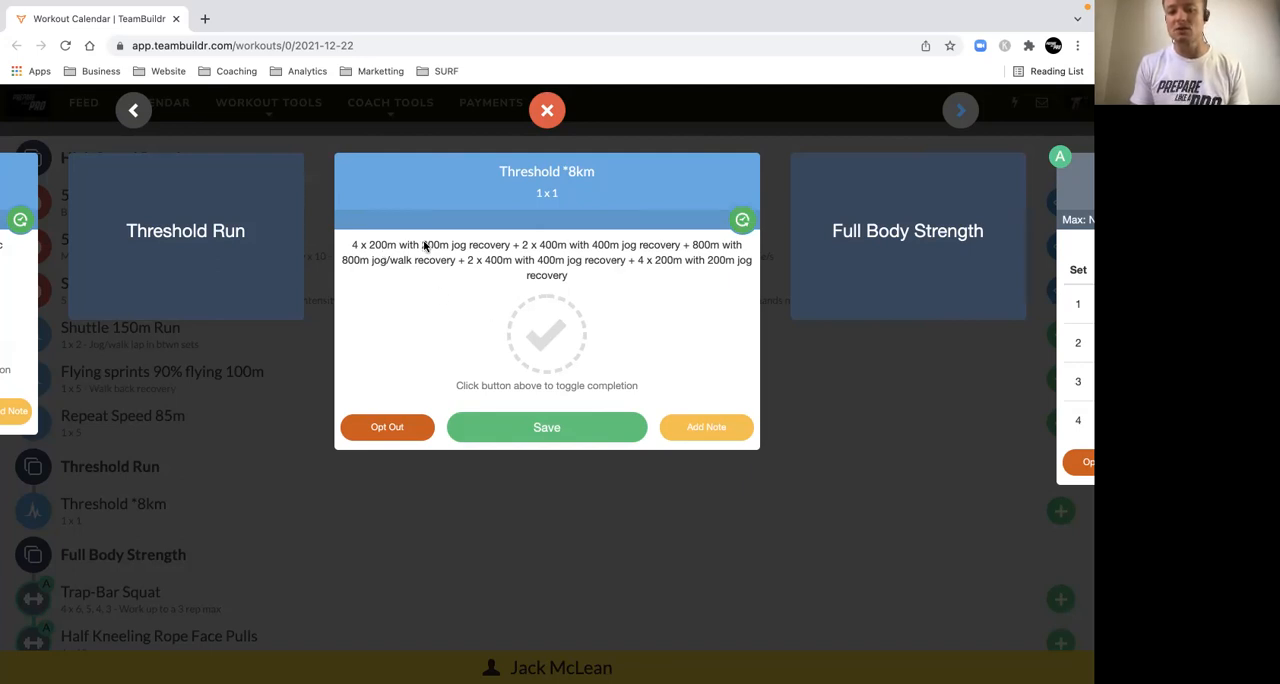
mouse_move(528, 260)
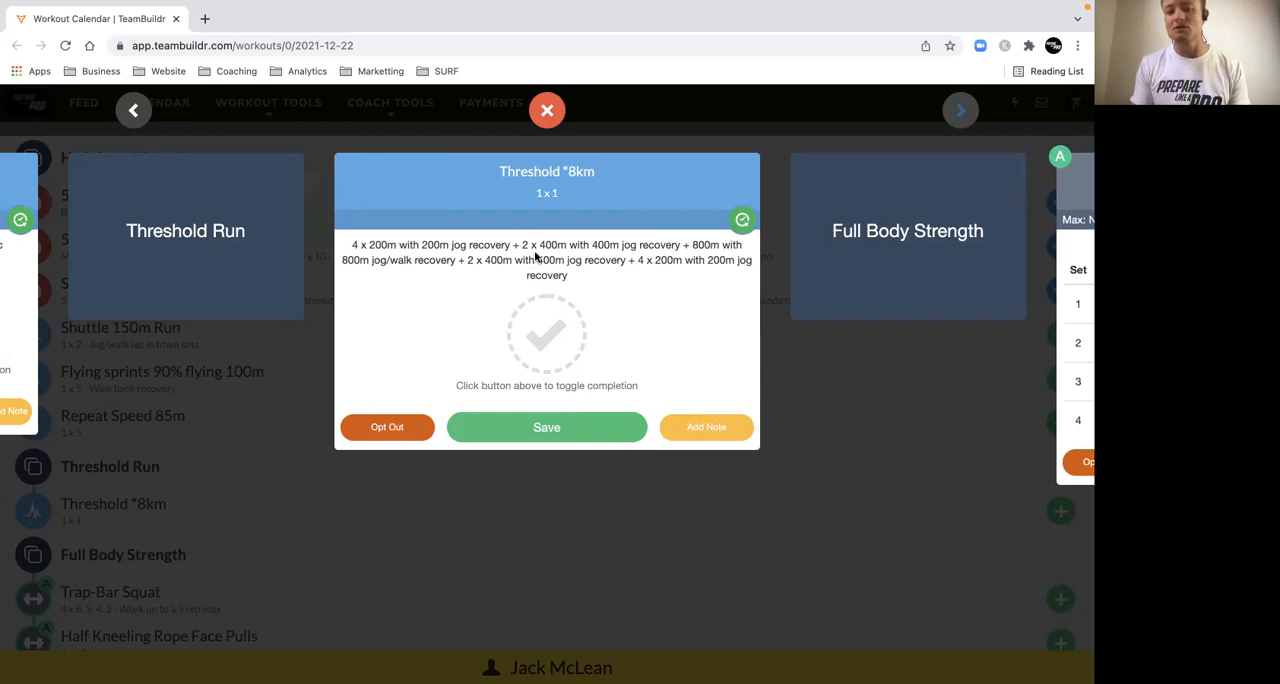
mouse_move(616, 260)
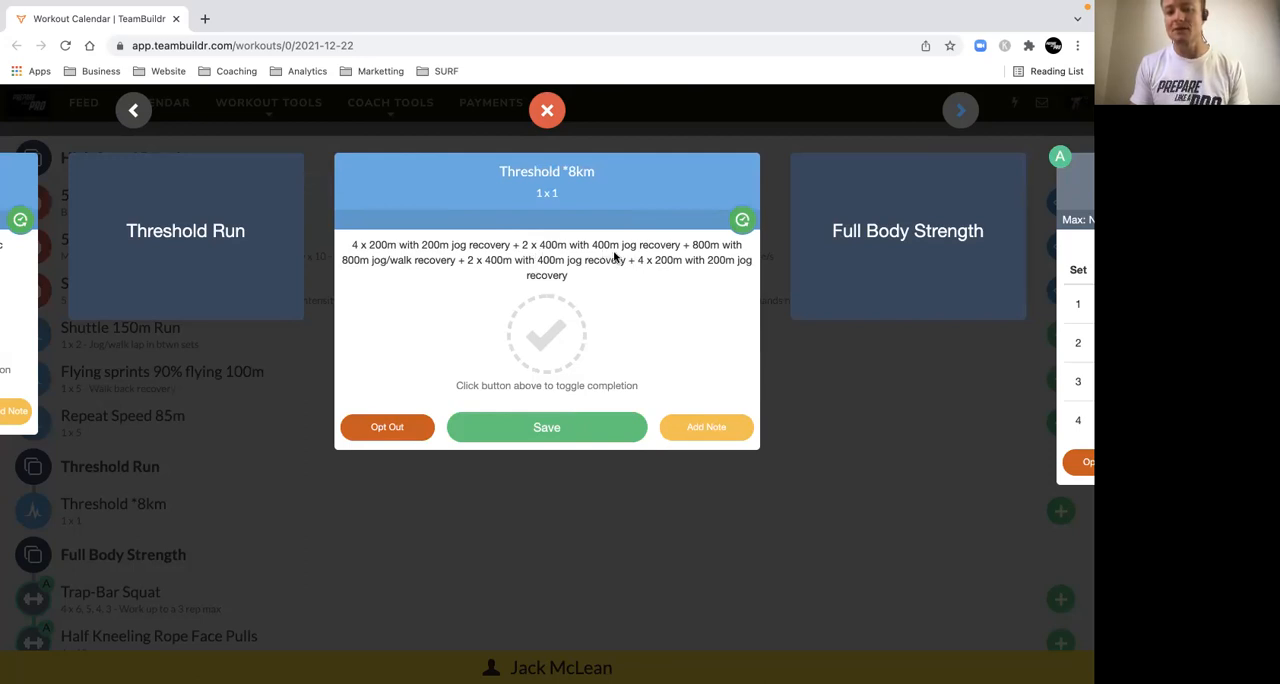
mouse_move(706, 248)
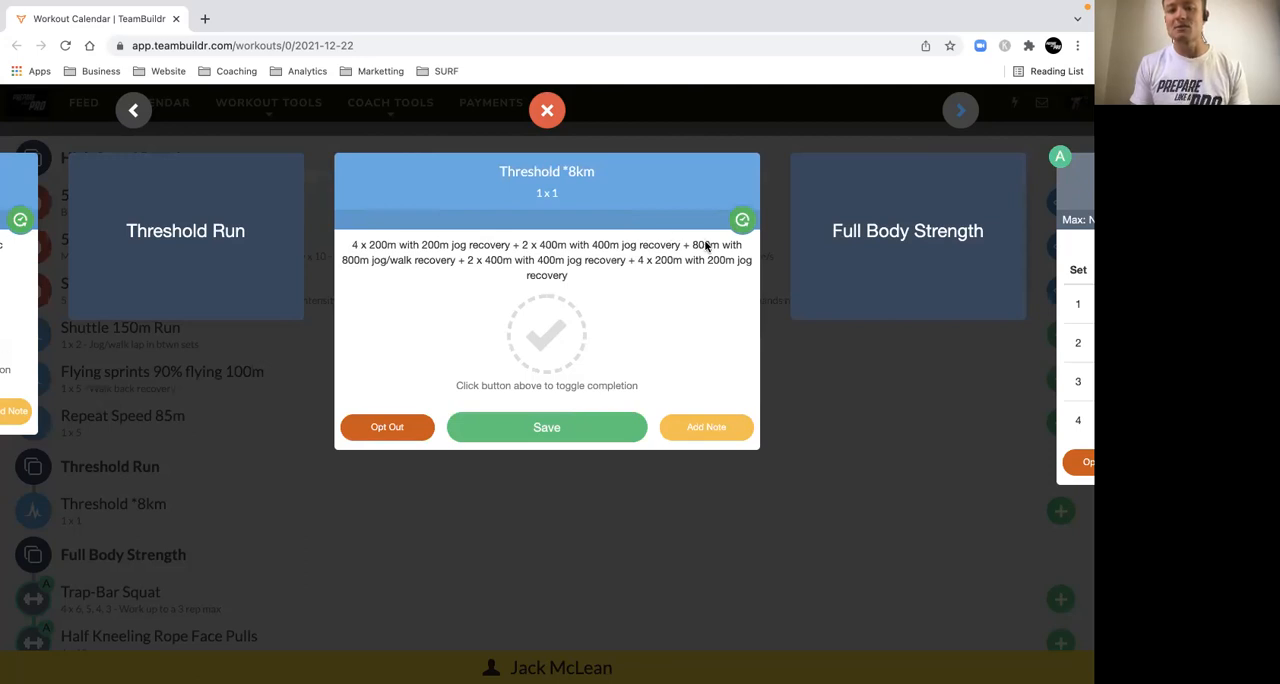
mouse_move(418, 260)
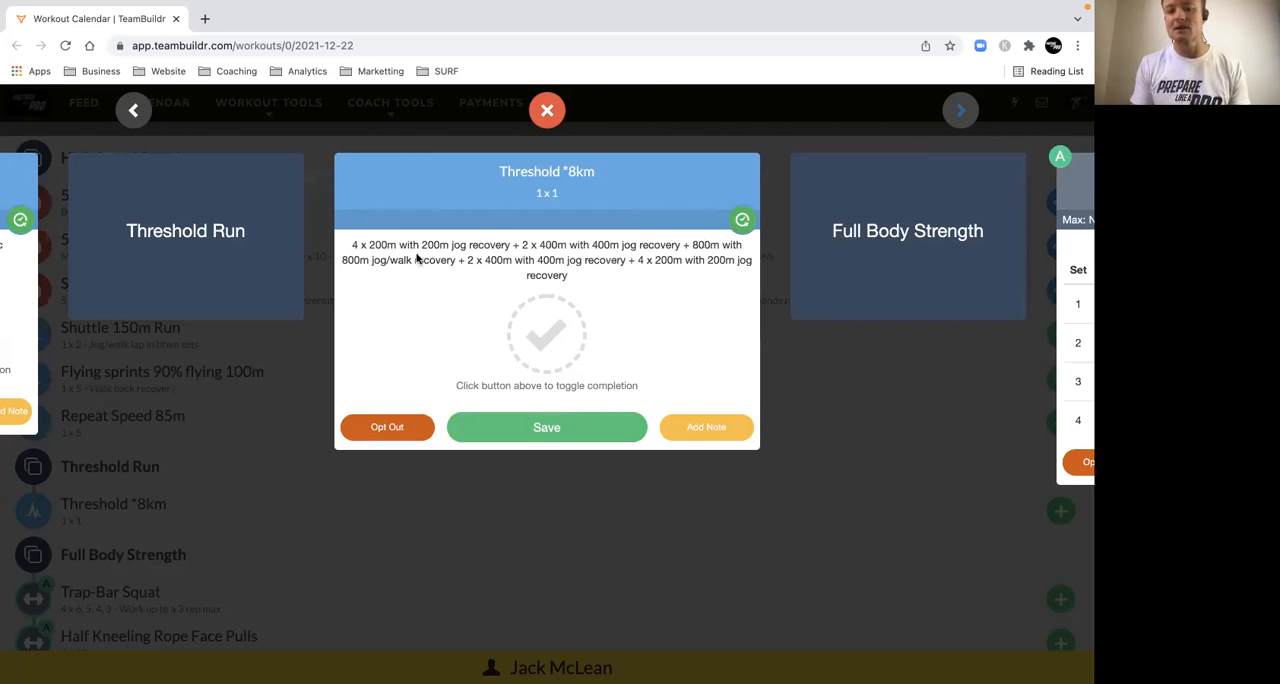
mouse_move(372, 270)
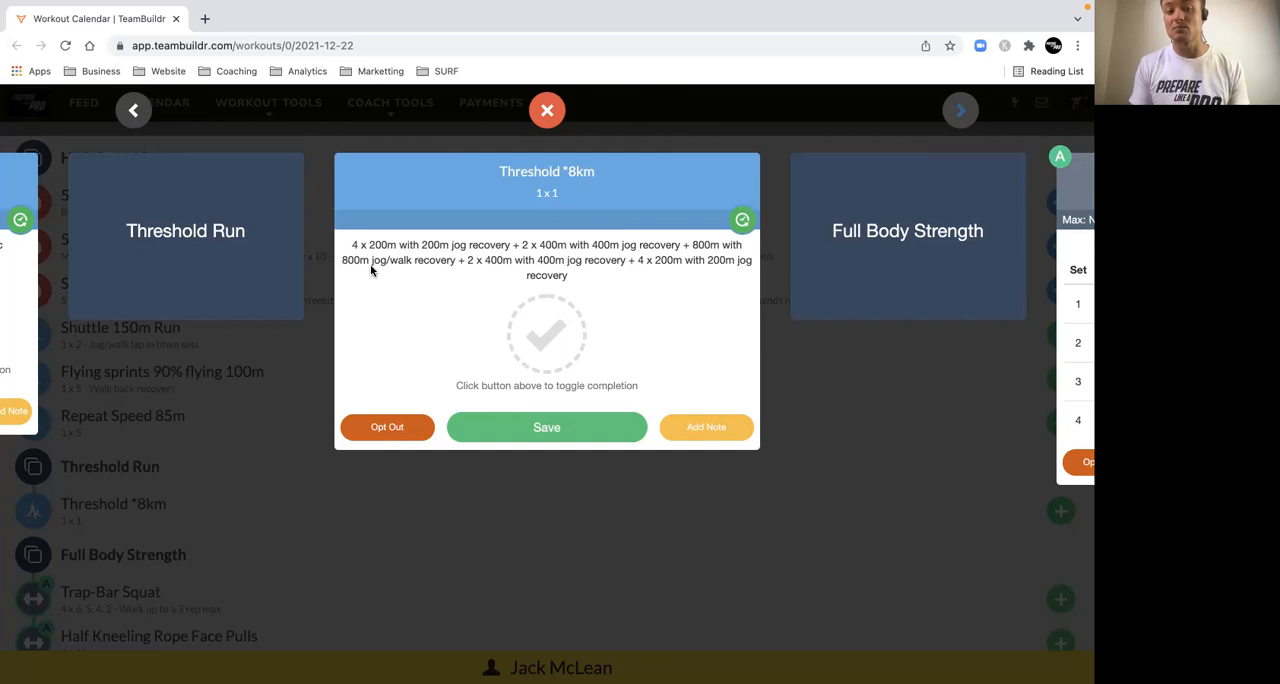
mouse_move(460, 212)
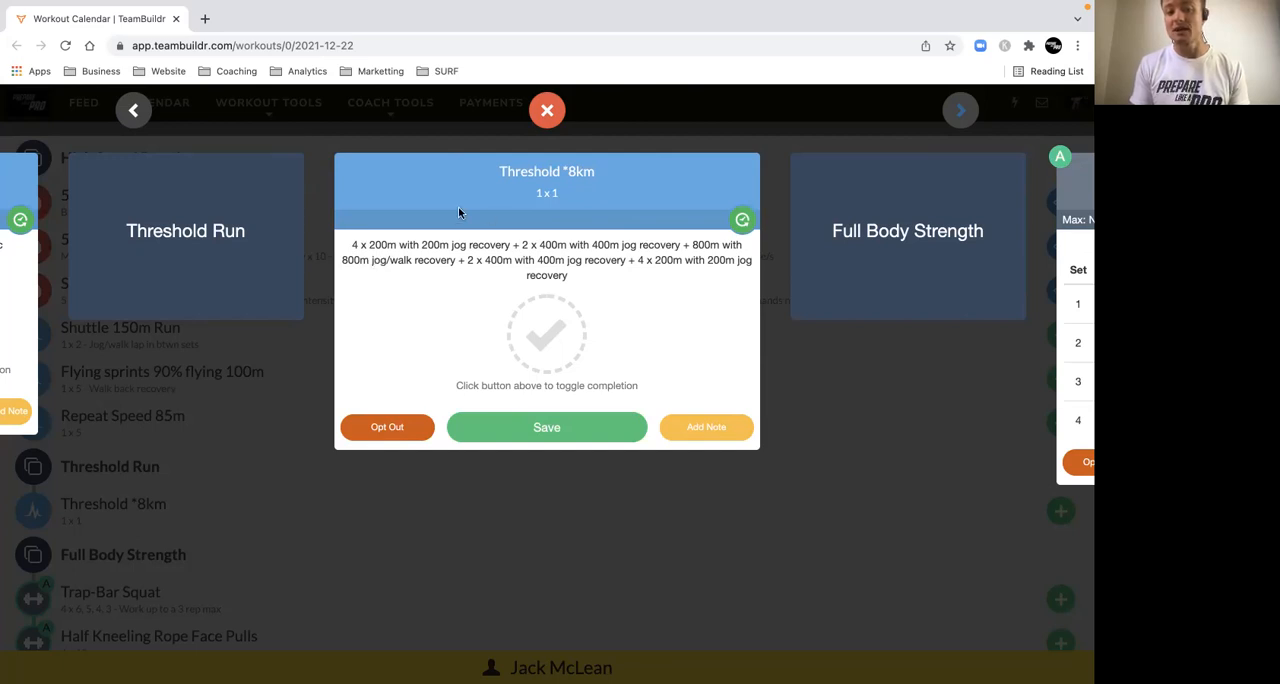
mouse_move(504, 278)
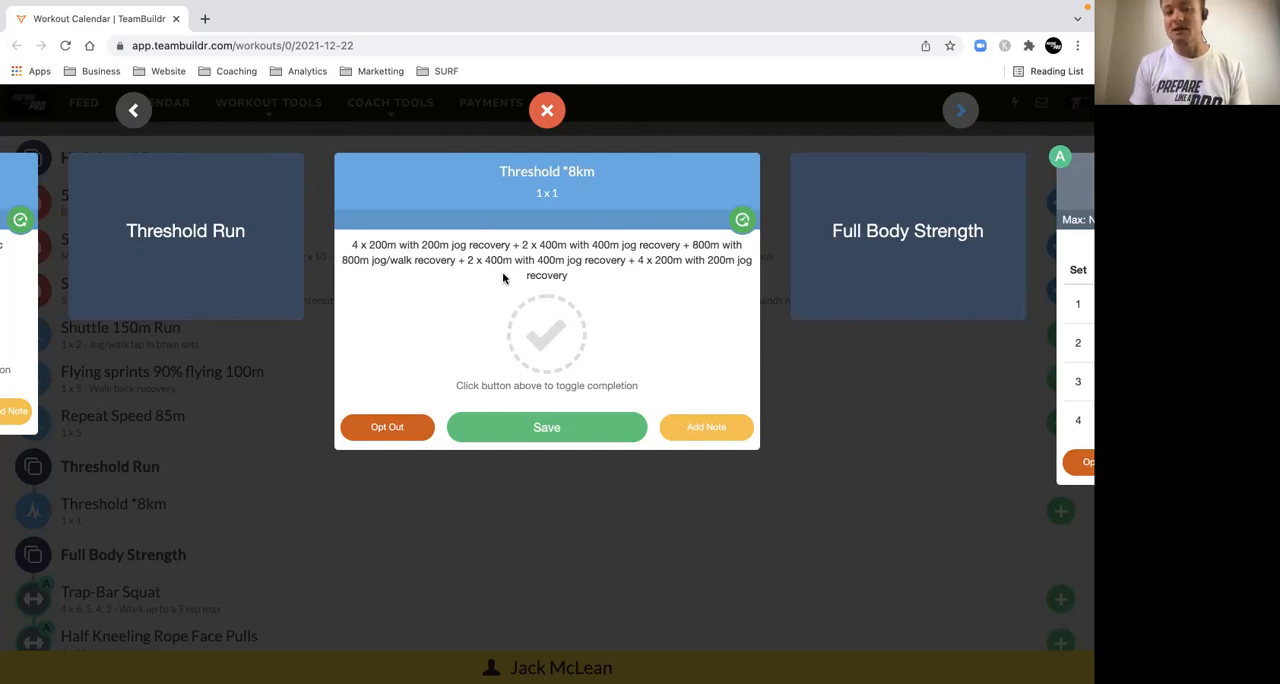
mouse_move(490, 272)
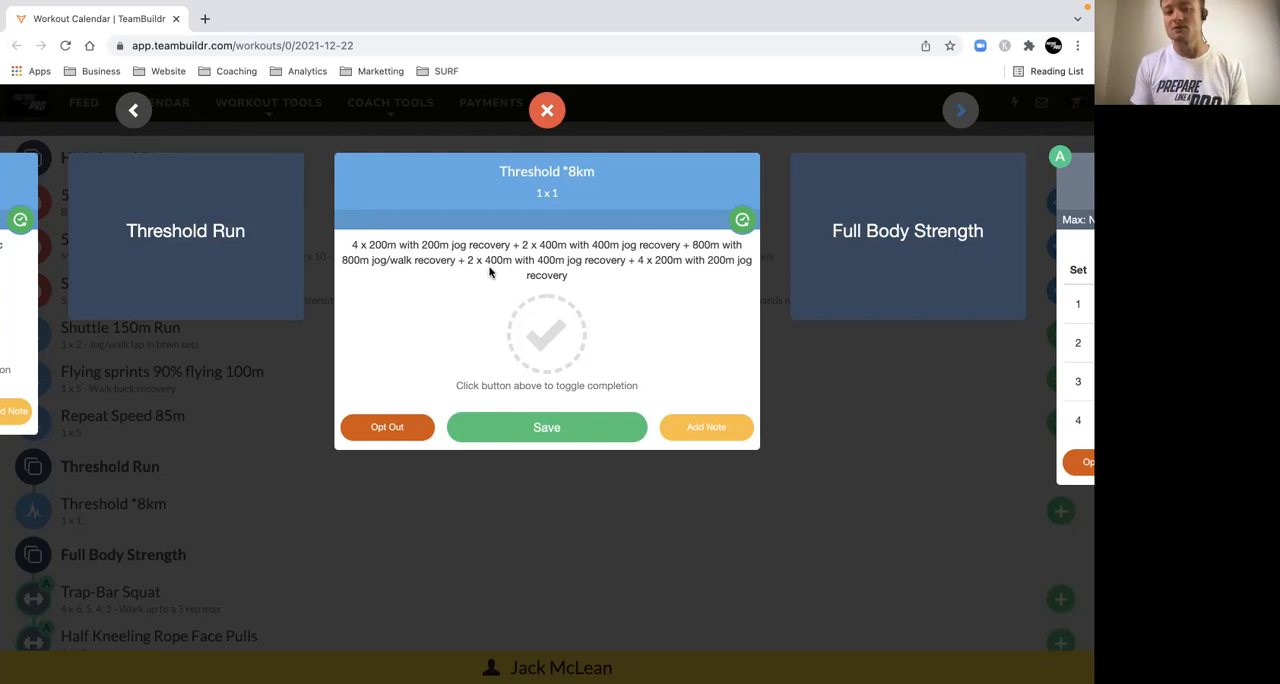
mouse_move(644, 272)
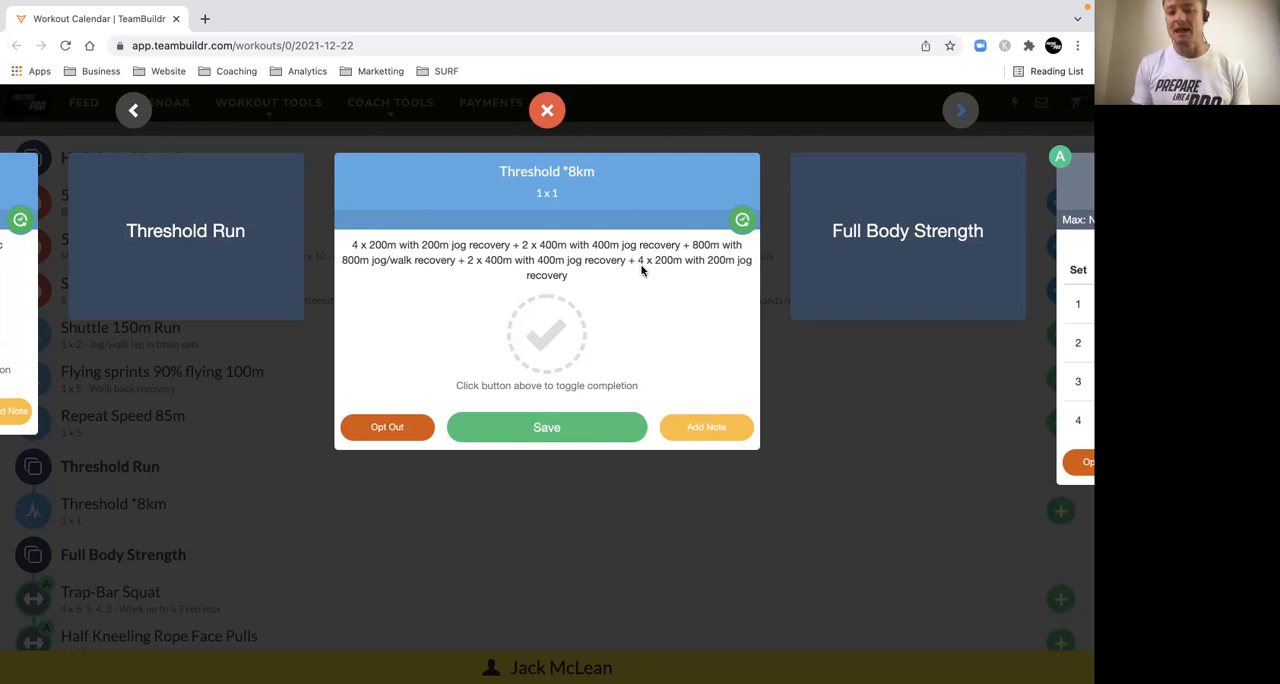
mouse_move(784, 370)
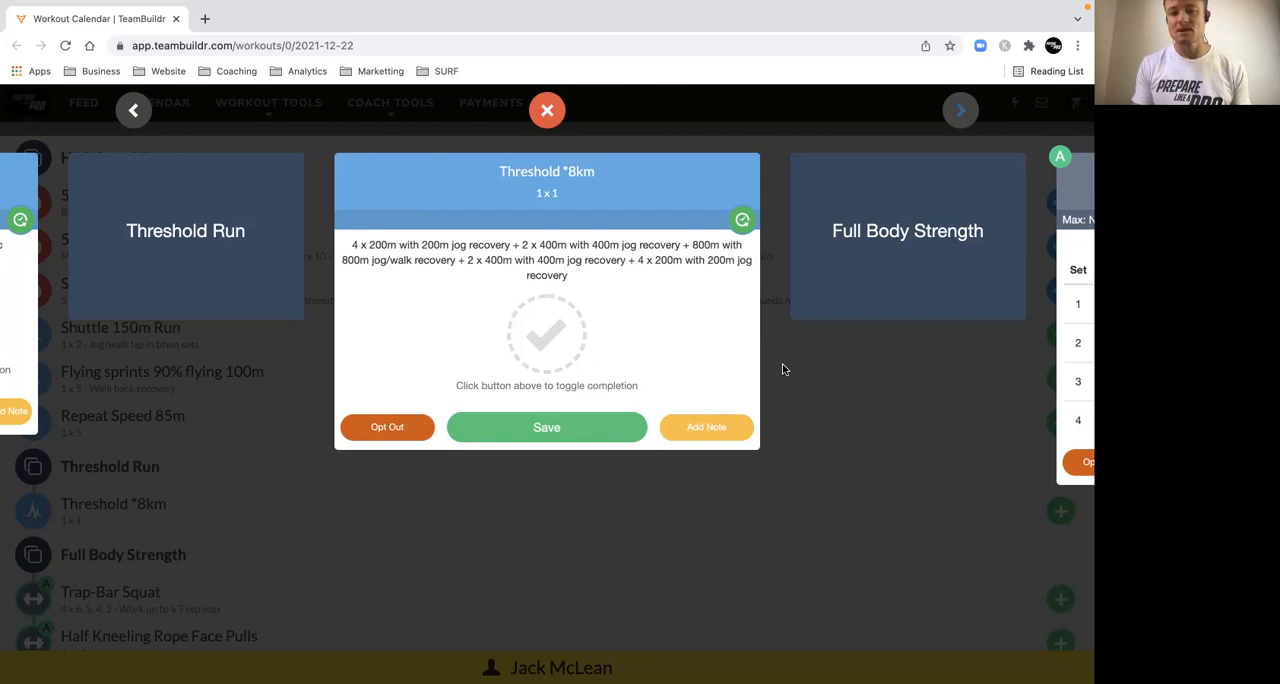
mouse_move(824, 400)
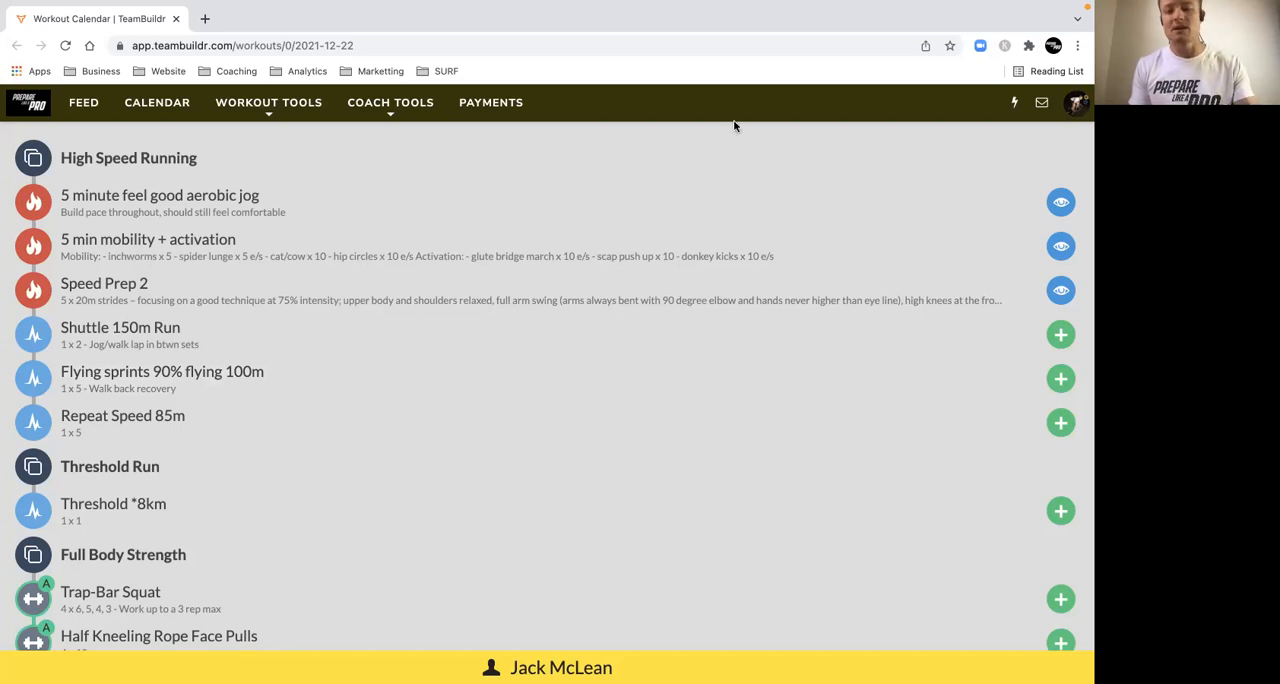
mouse_move(824, 36)
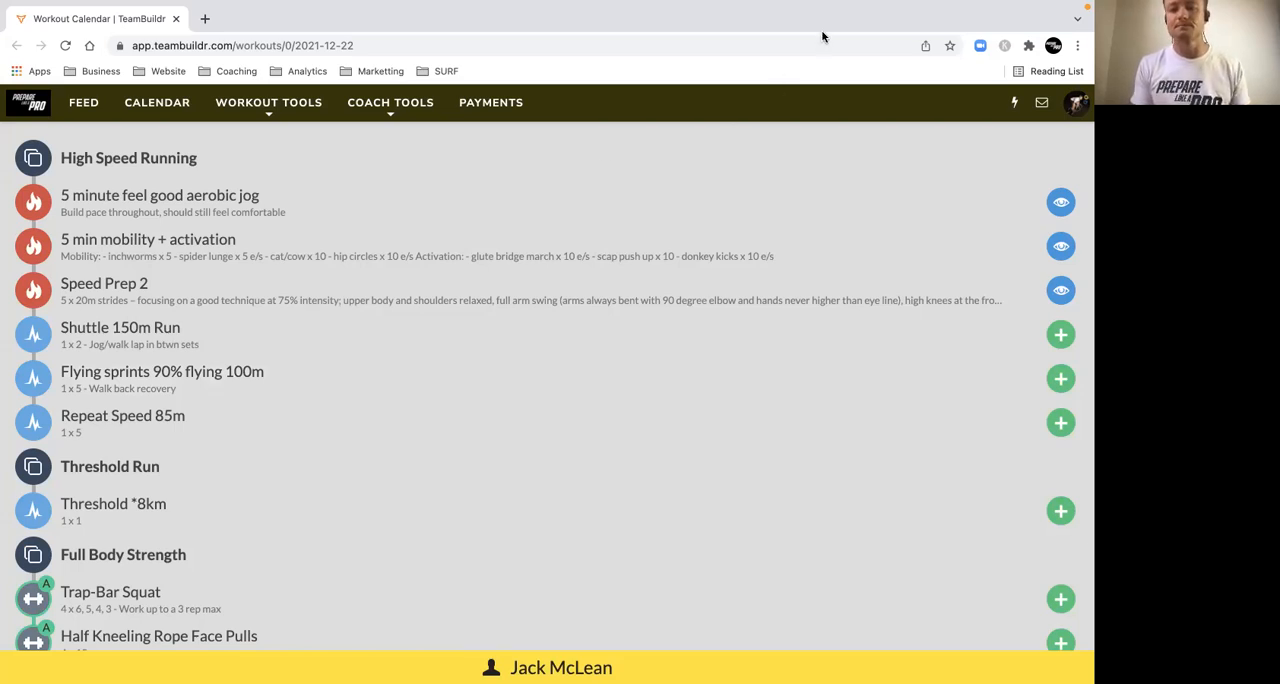